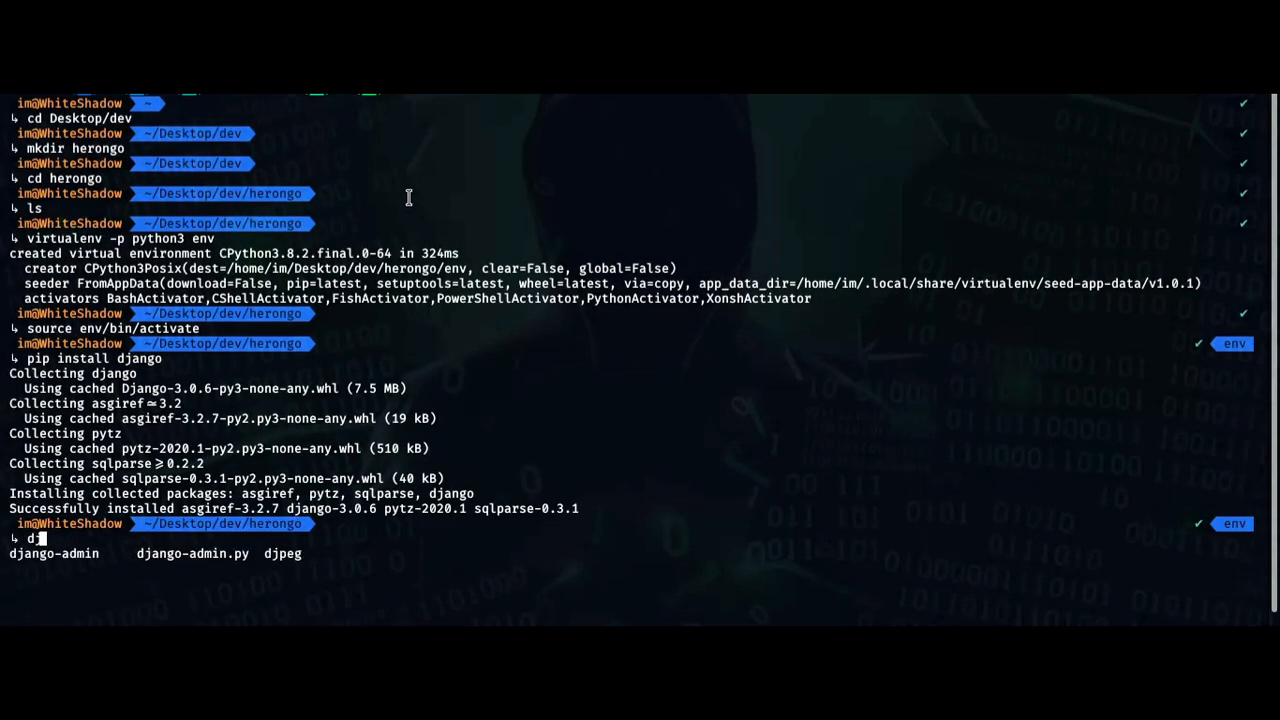
Step: Run django-admin startproject namaste in the herongo folder and open it in the editor
text(jango-admin startproject namste .)
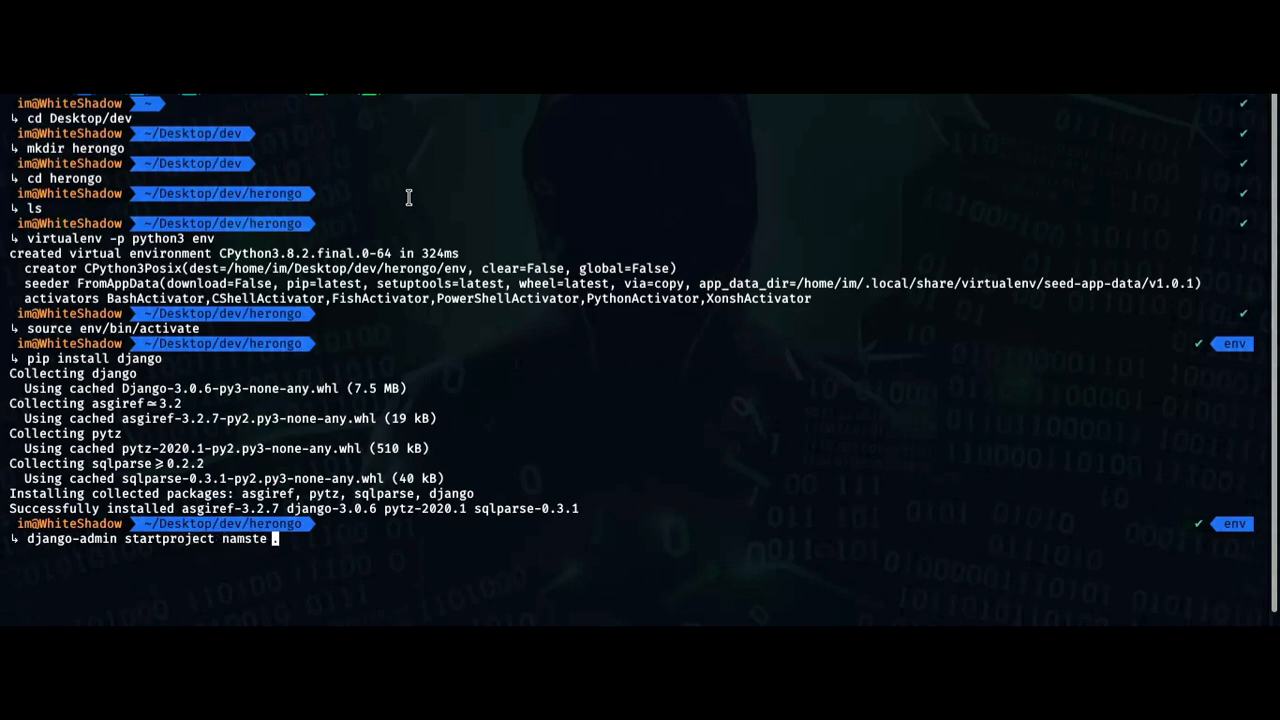
text(su)
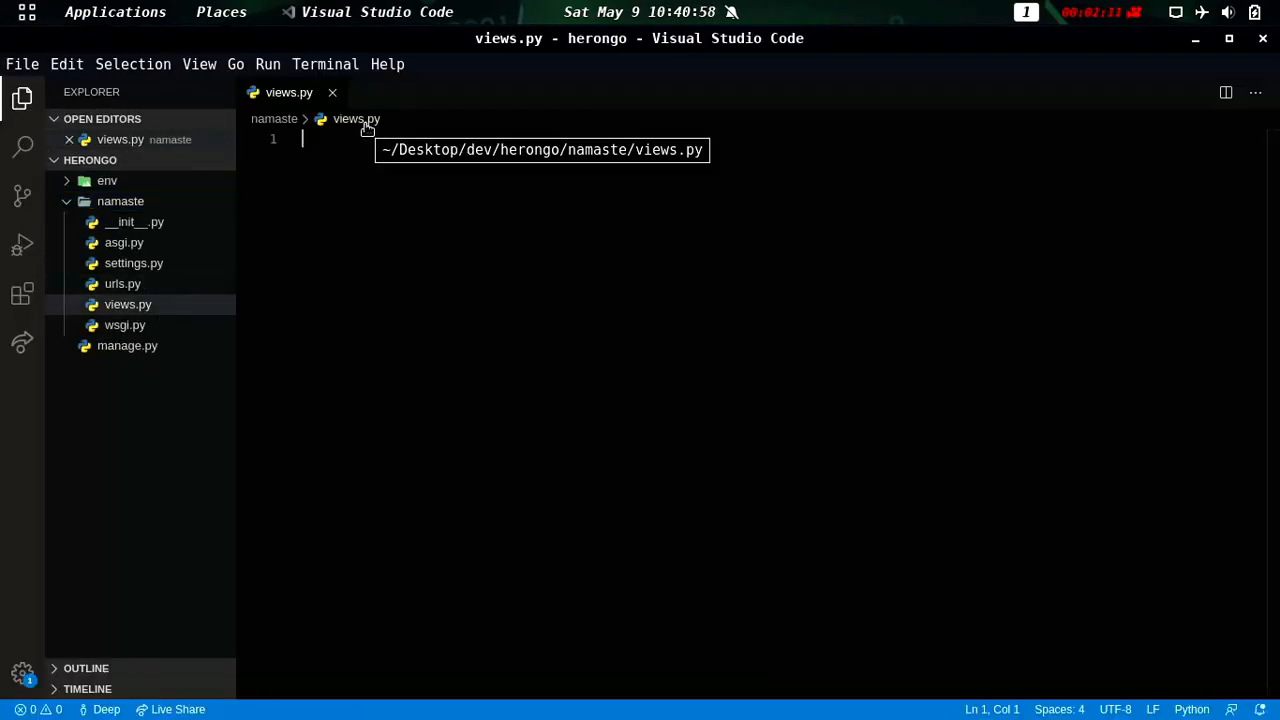
Step: Define intro() rendering 'intro.html' in views.py and route '' to intro in urls.py
text(from django.shortcuts import render)
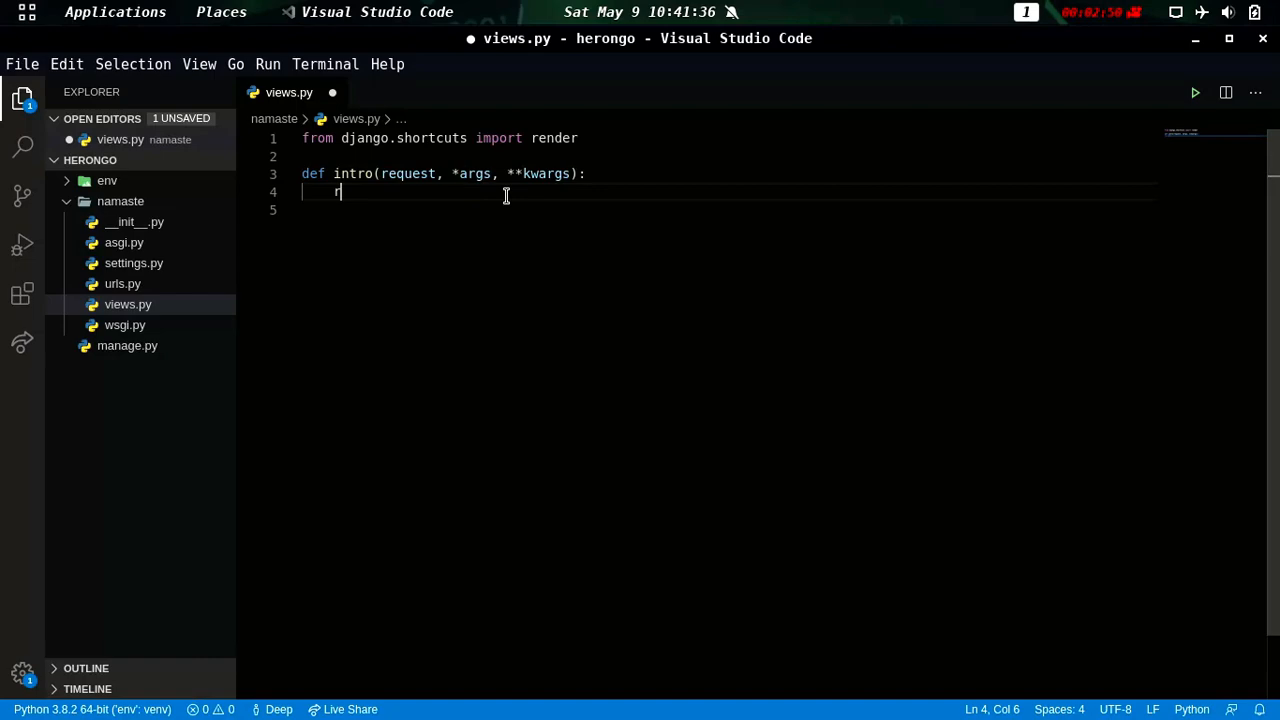
text(eturn render(request, 'intro.html', {)
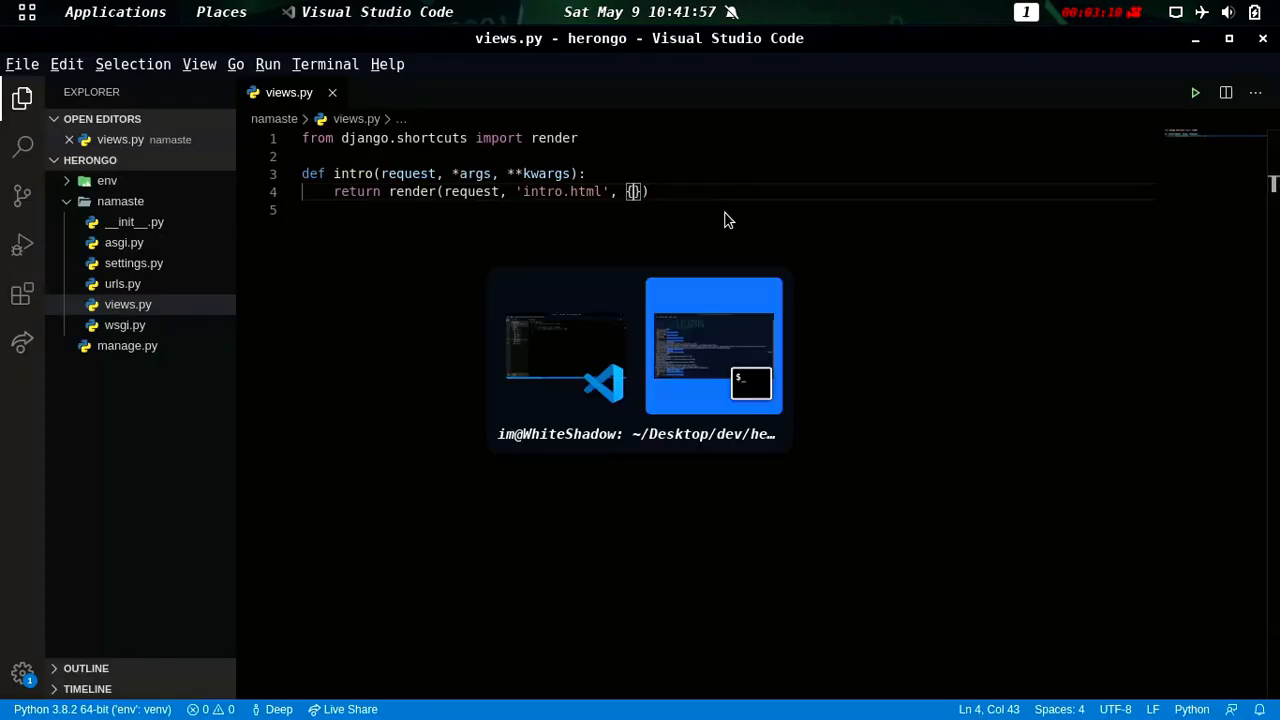
click(122, 304)
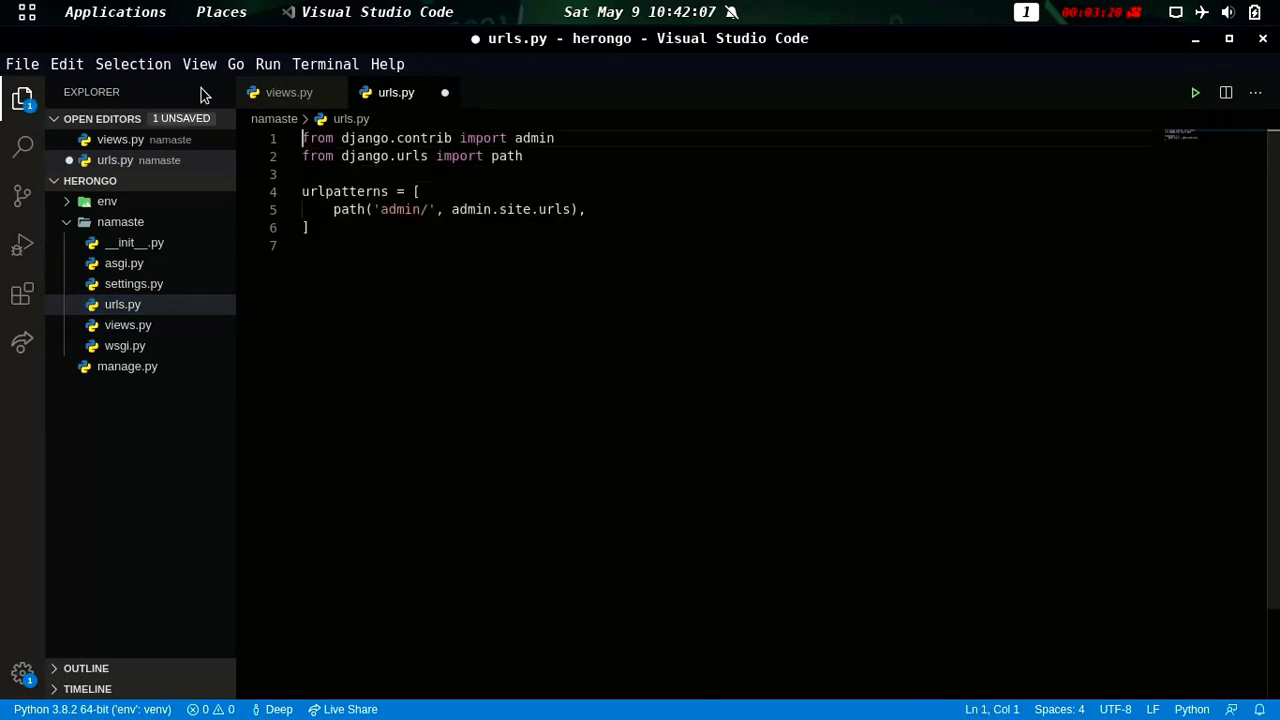
text(from .views import intro)
text(path('', intro, name="intro"),)
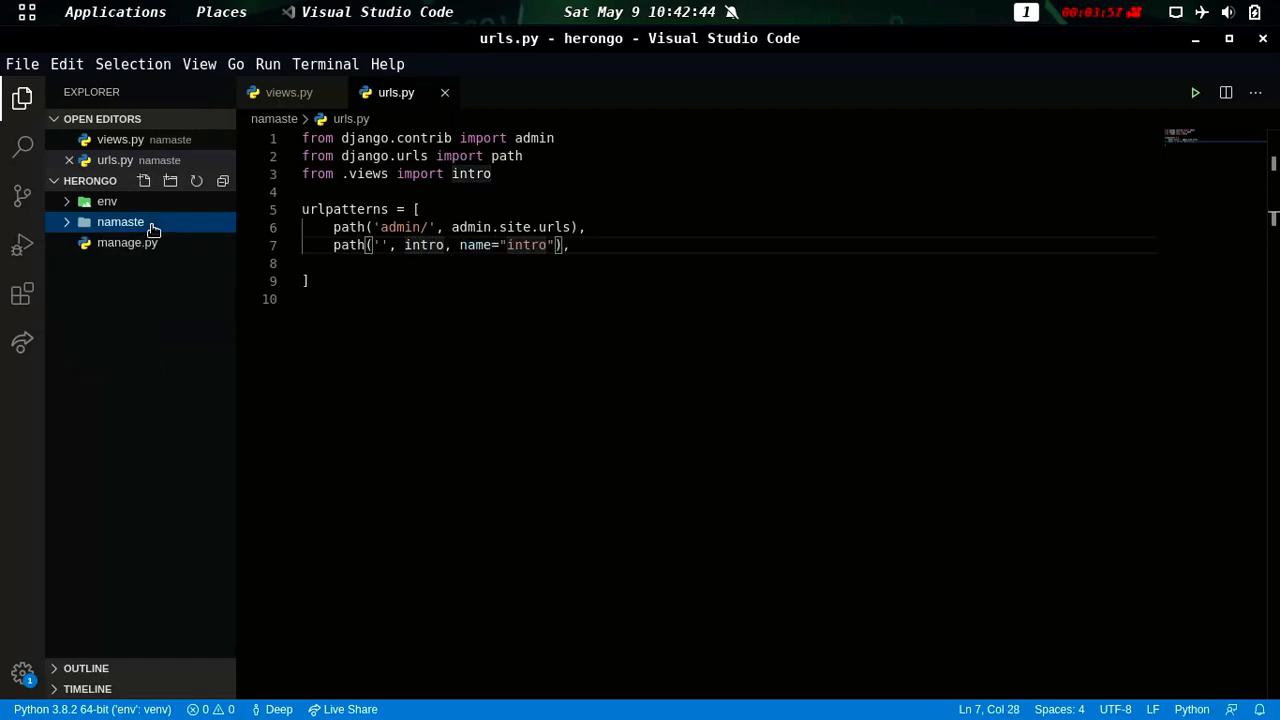
click(170, 181)
text(<h1> Nam</h1>)
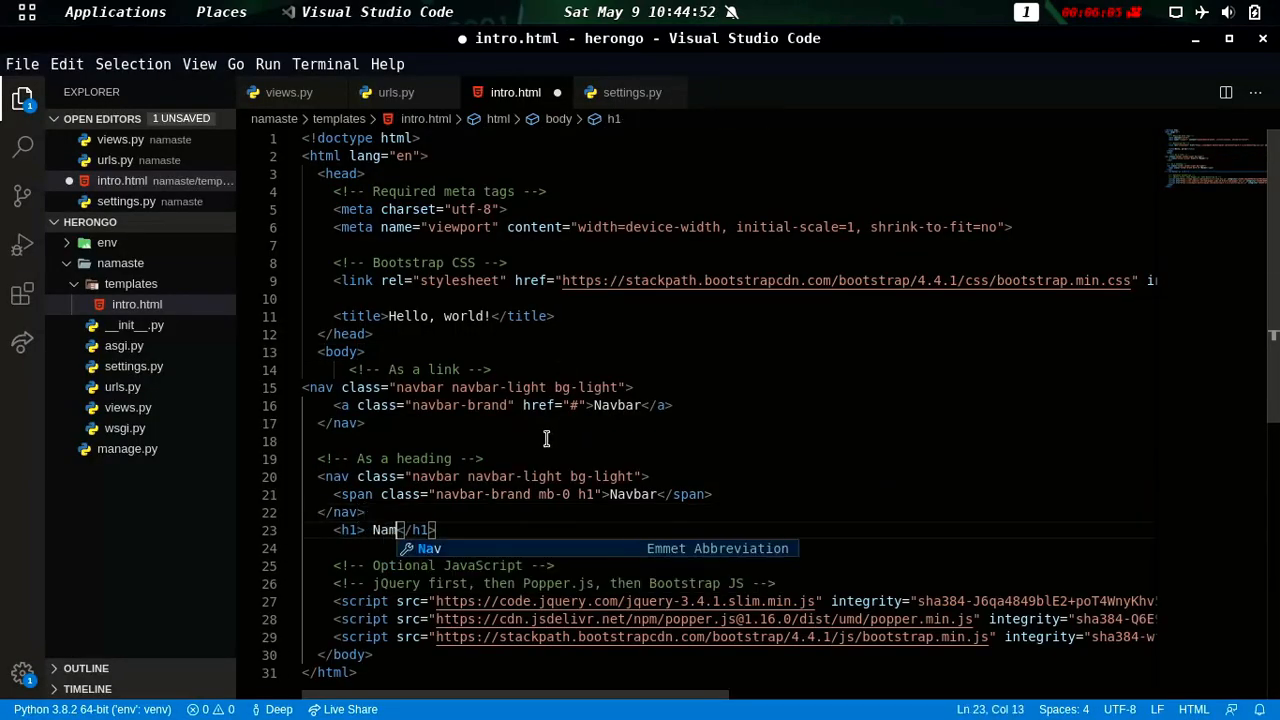
Step: Build templates/intro.html from the Bootstrap starter with navbars and an h1 Namaste
click(395, 92)
text(./manage.py runserv)
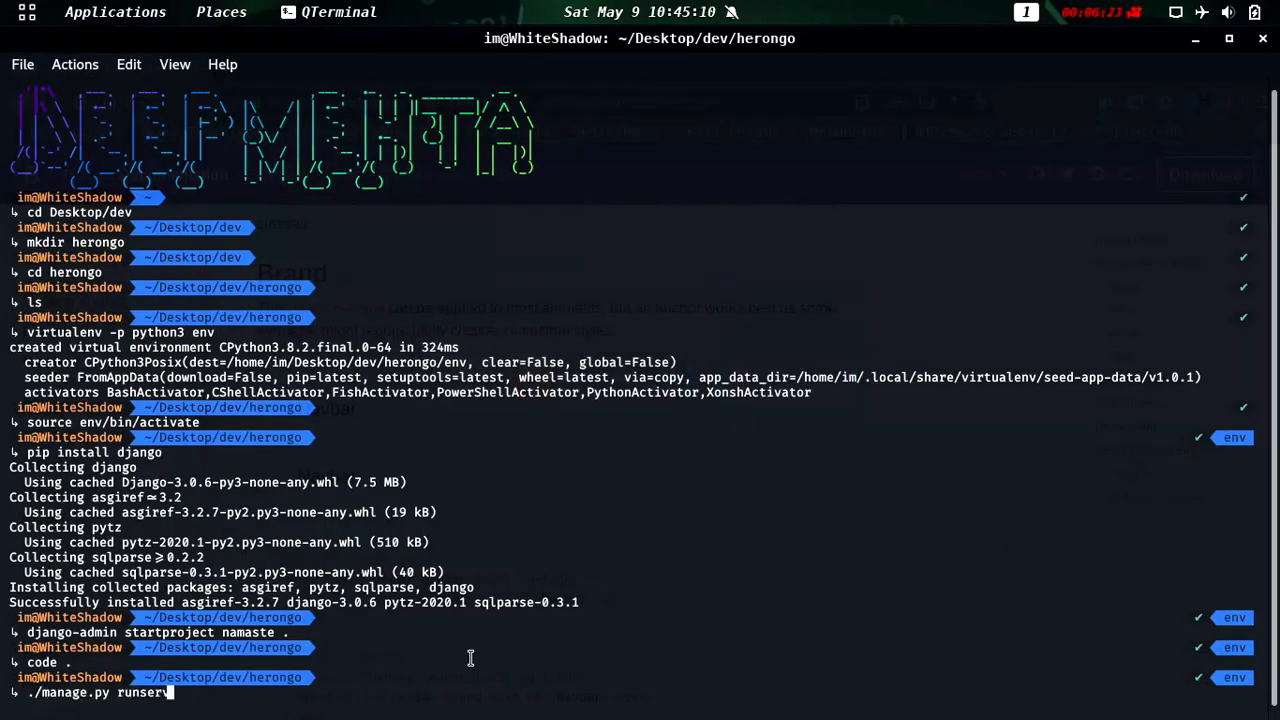
Step: Run ./manage.py runserver and see TemplateDoesNotExist for intro.html at 127.0.0.1:8000
key(Return)
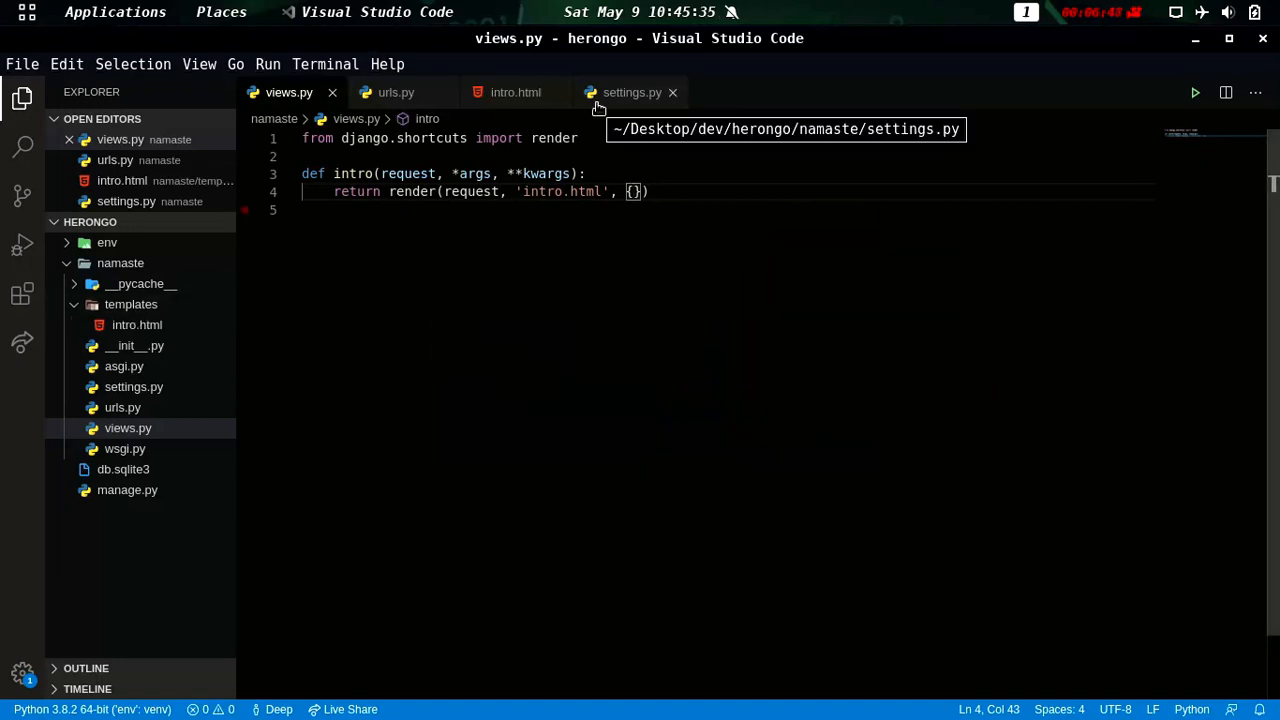
click(632, 92)
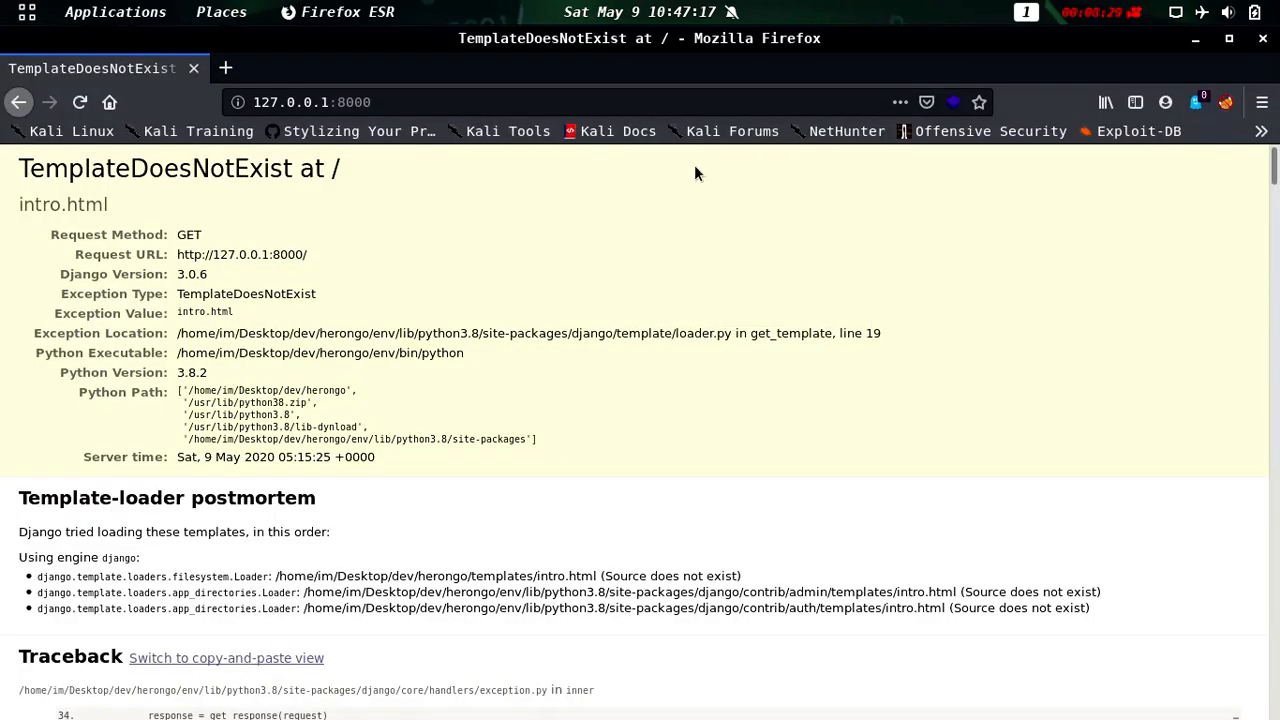
mouse_move(510, 290)
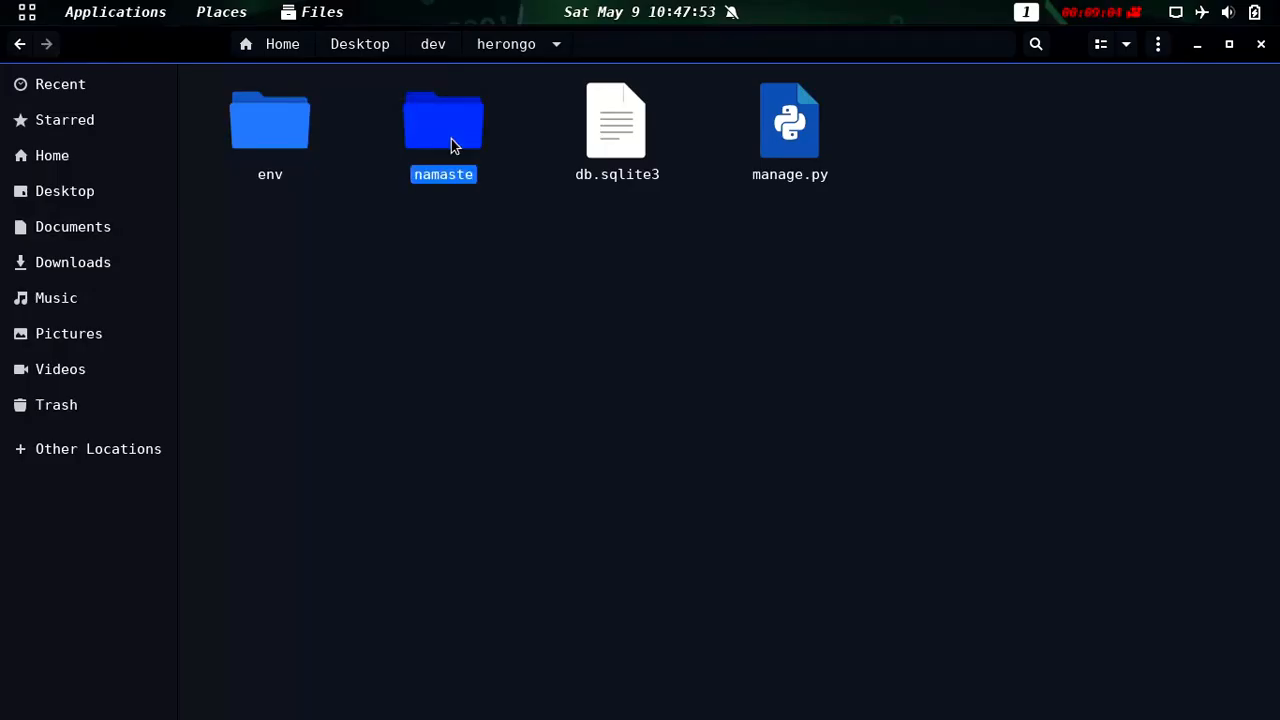
Step: Cut the templates folder from namaste and paste it into herongo
double_click(443, 120)
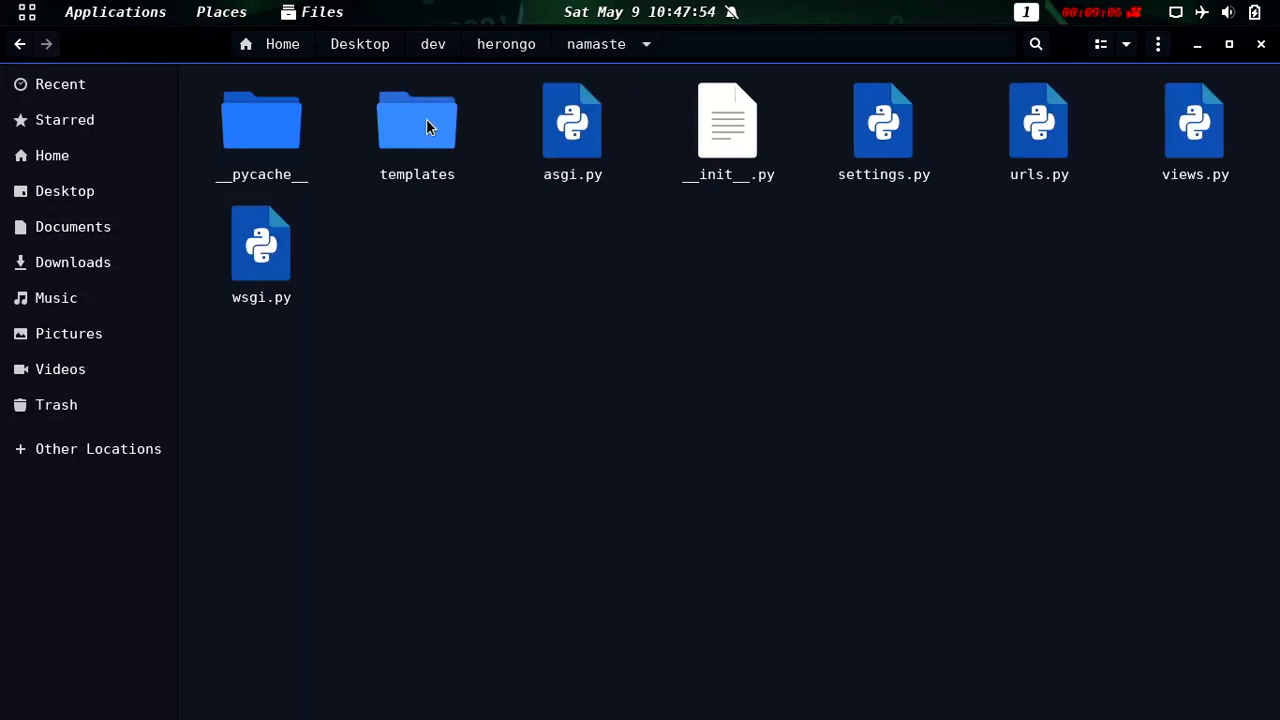
right_click(417, 120)
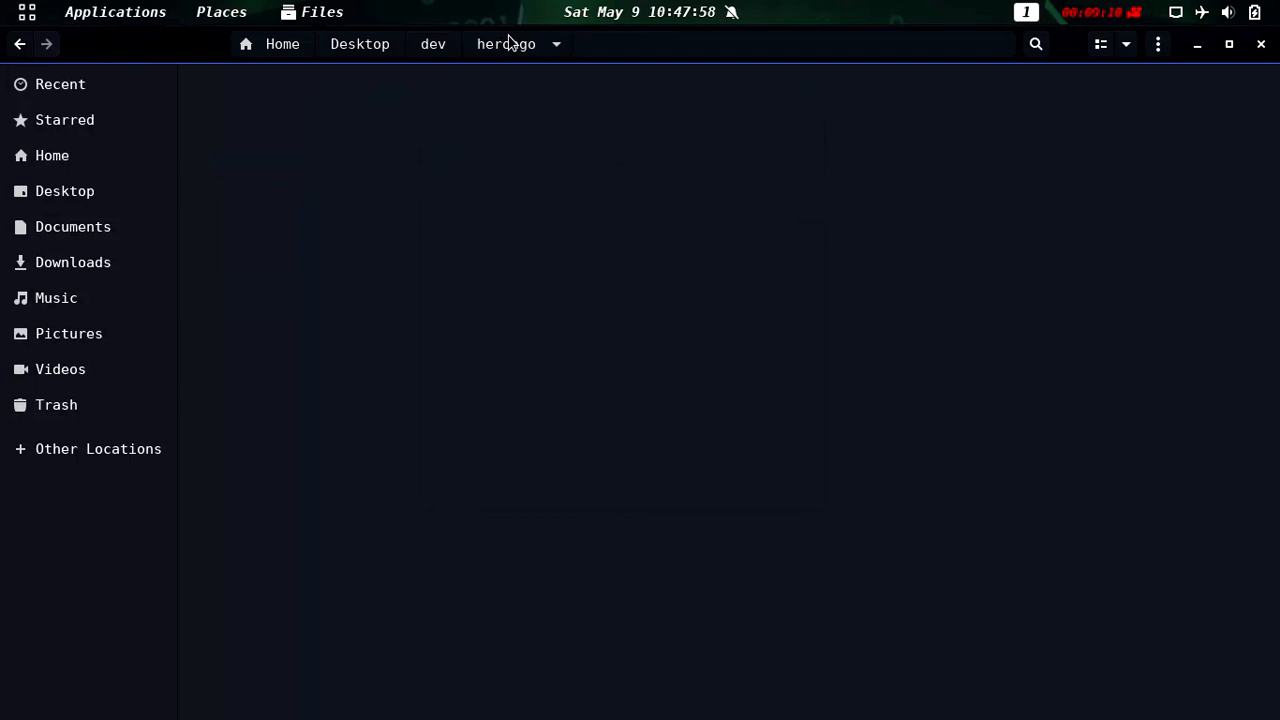
click(593, 120)
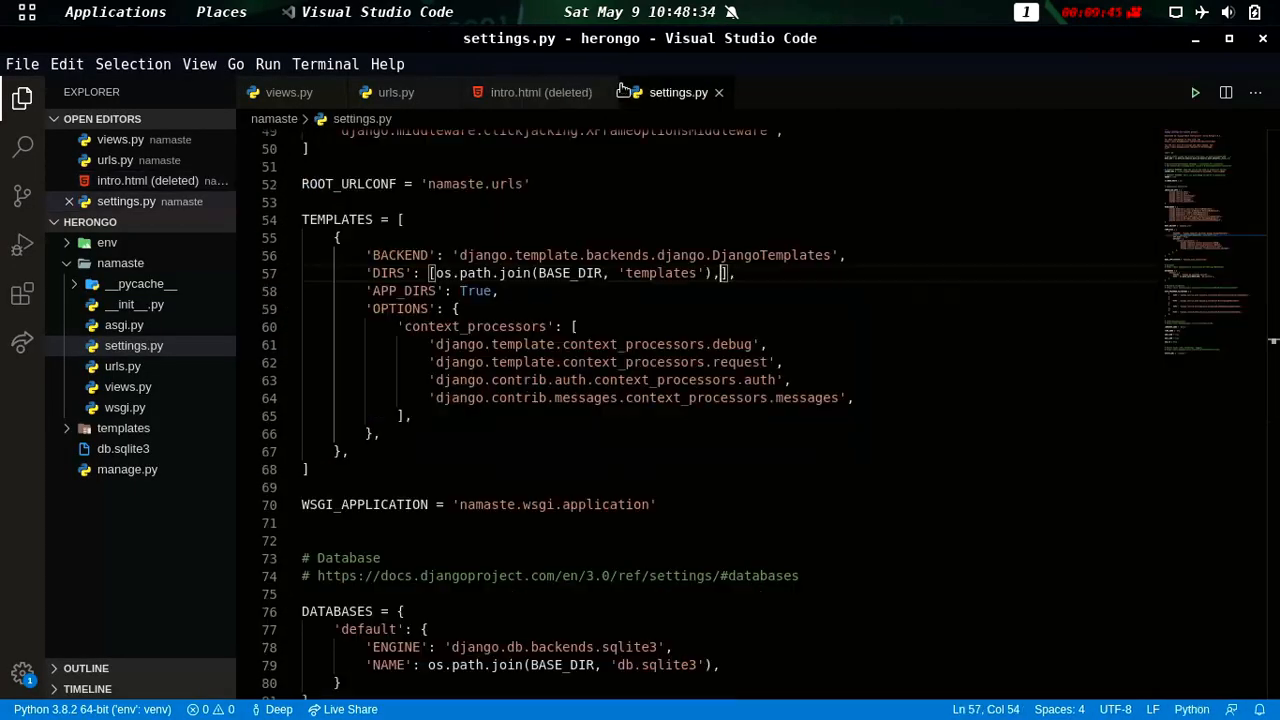
Step: Set TEMPLATES DIRS to the templates folder and change the navbar brand to 'Namaste ALL of you'
click(540, 92)
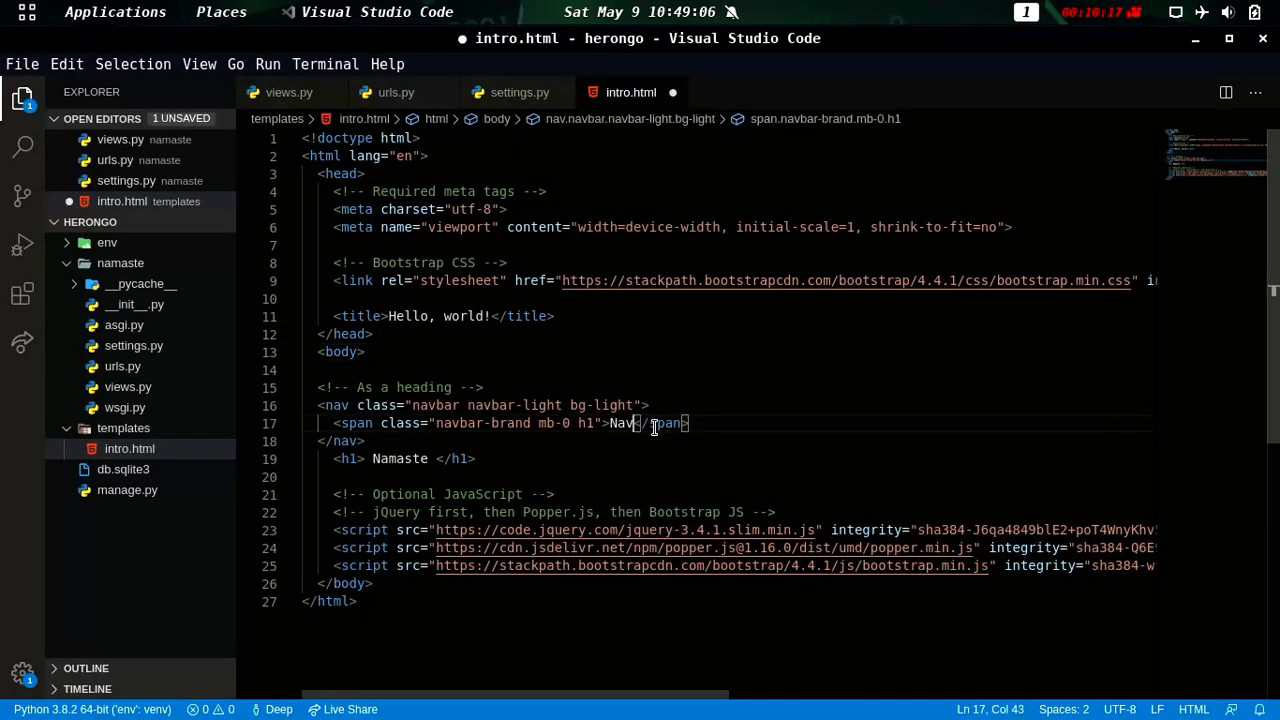
text(amaste ALL of you)
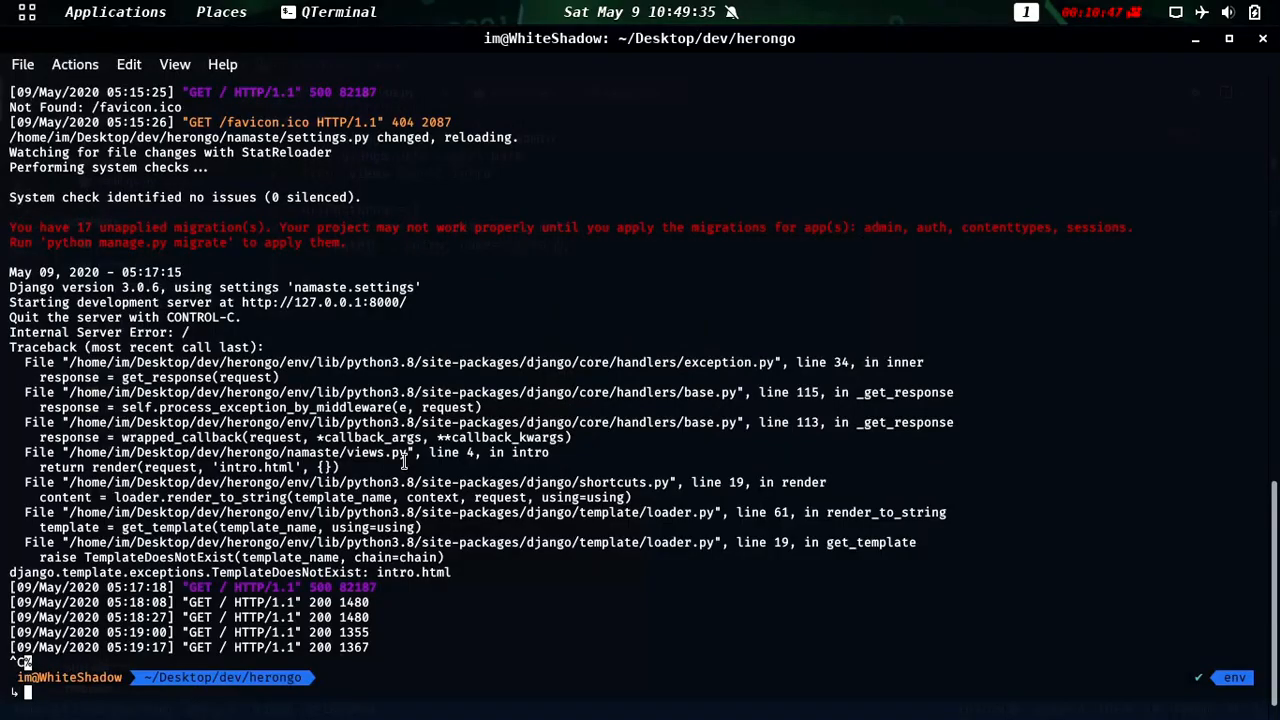
Step: Install whitenoise, django-heroku and gunicorn, then create Procfile and runtime.txt
text(pip install whitenoise)
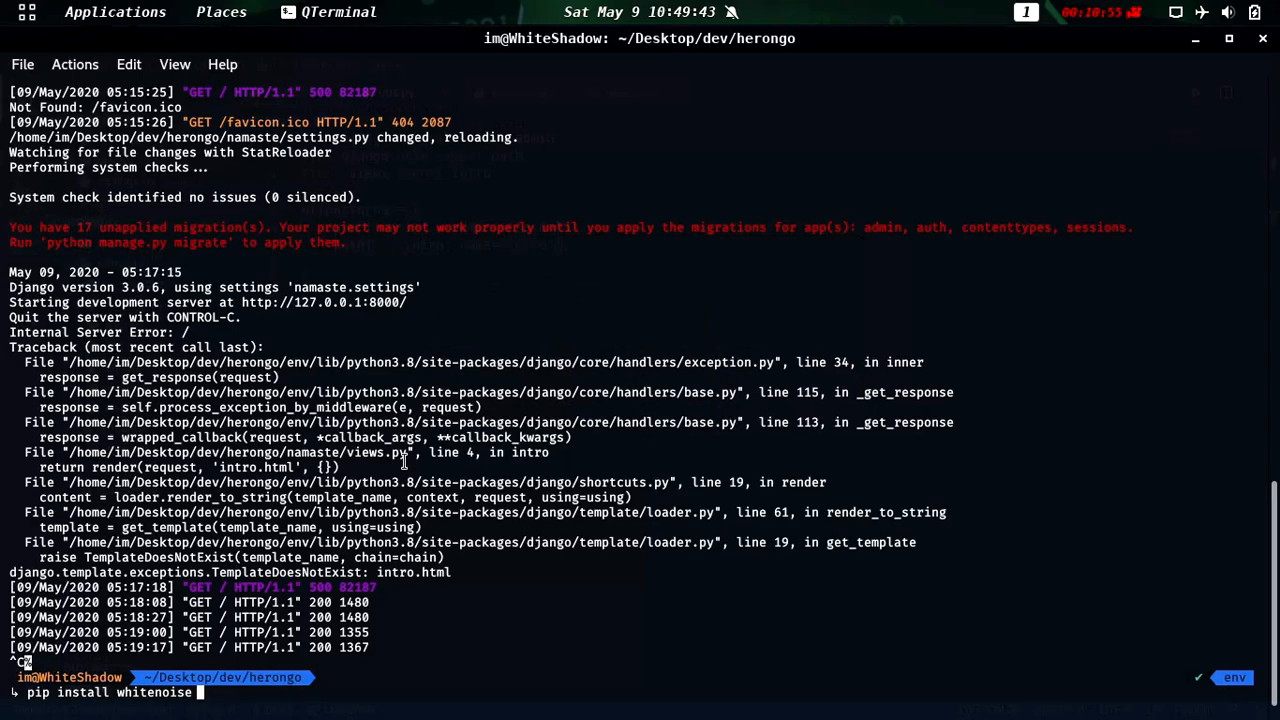
text(django-heroku gunicorrn)
text(touch )
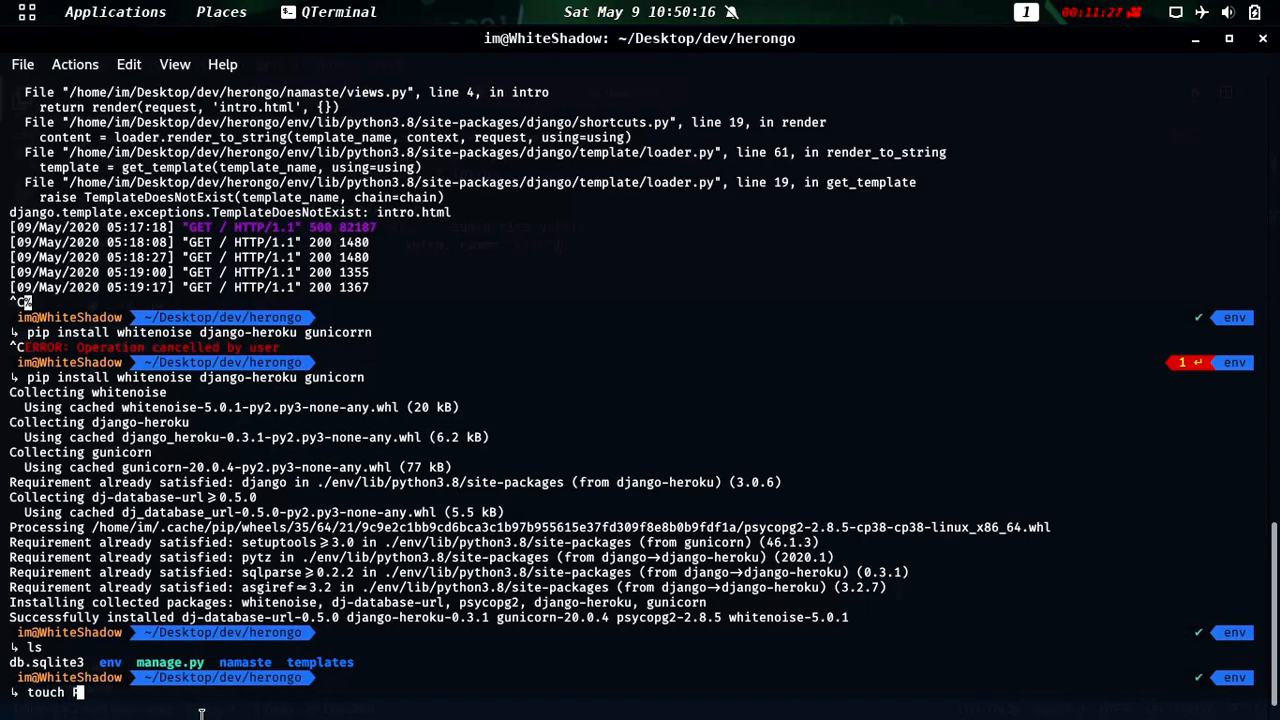
text(Procf)
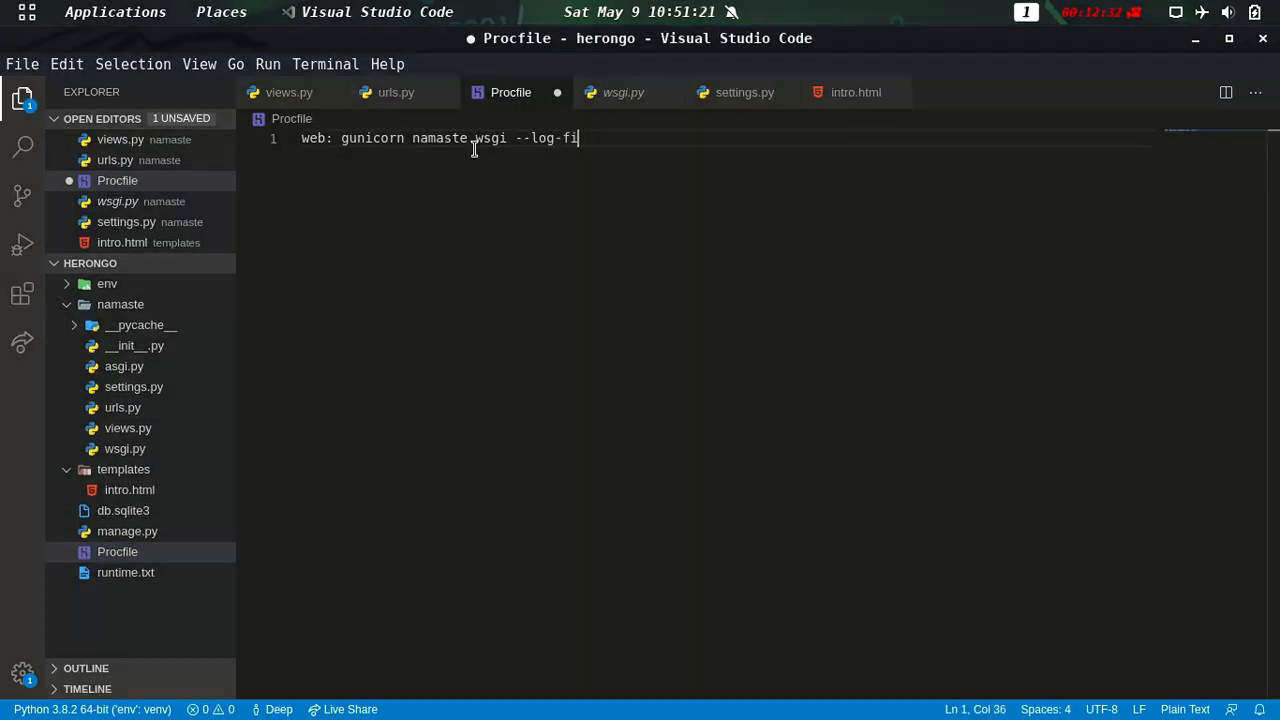
Step: Write 'web: gunicorn namaste.wsgi --log-file -' in the Procfile
text(le -)
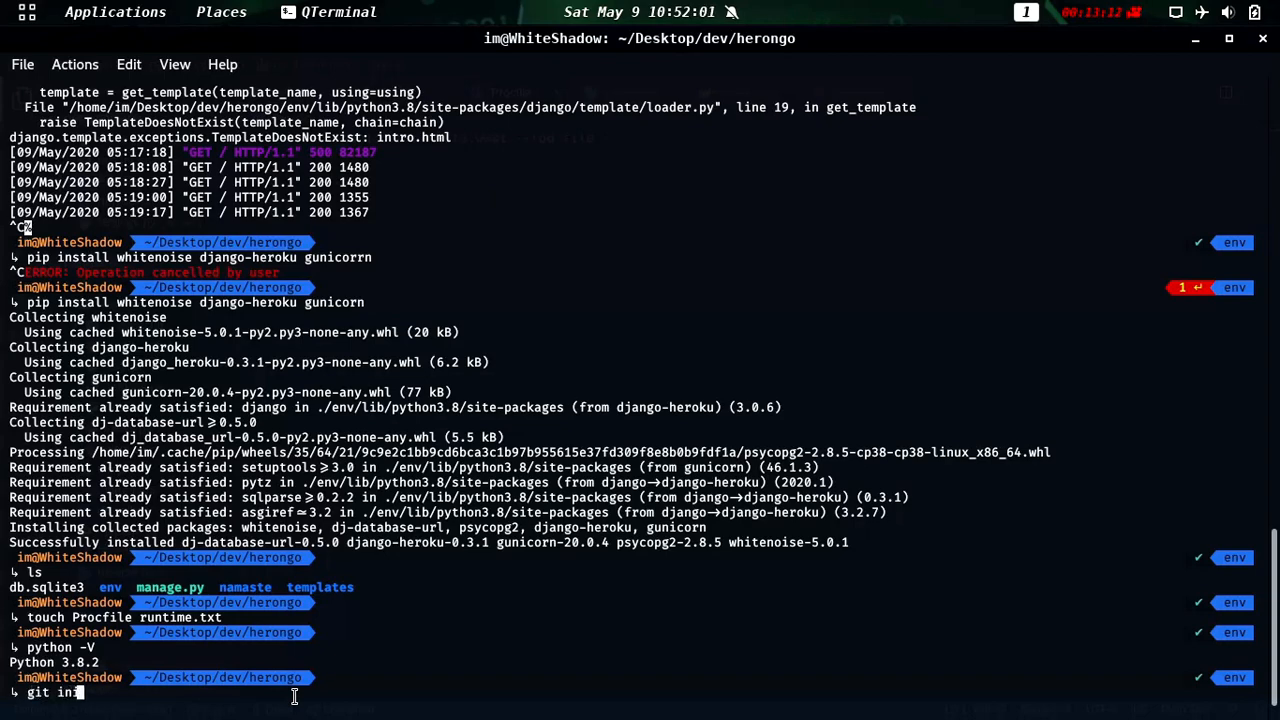
Step: Check python -V shows 3.8.2 and run git init in herongo
key(Return)
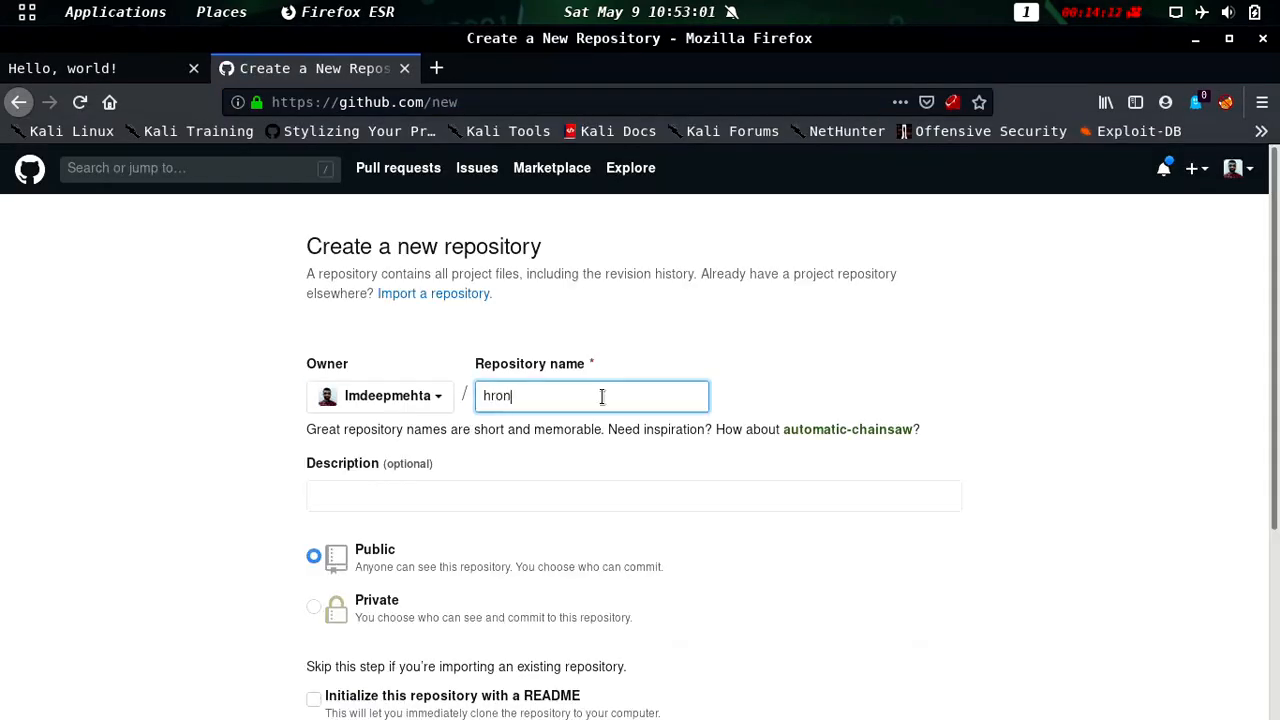
Step: Create a public GitHub repository named herongo with a 'this is demo' description
text(this is demo (How to u)
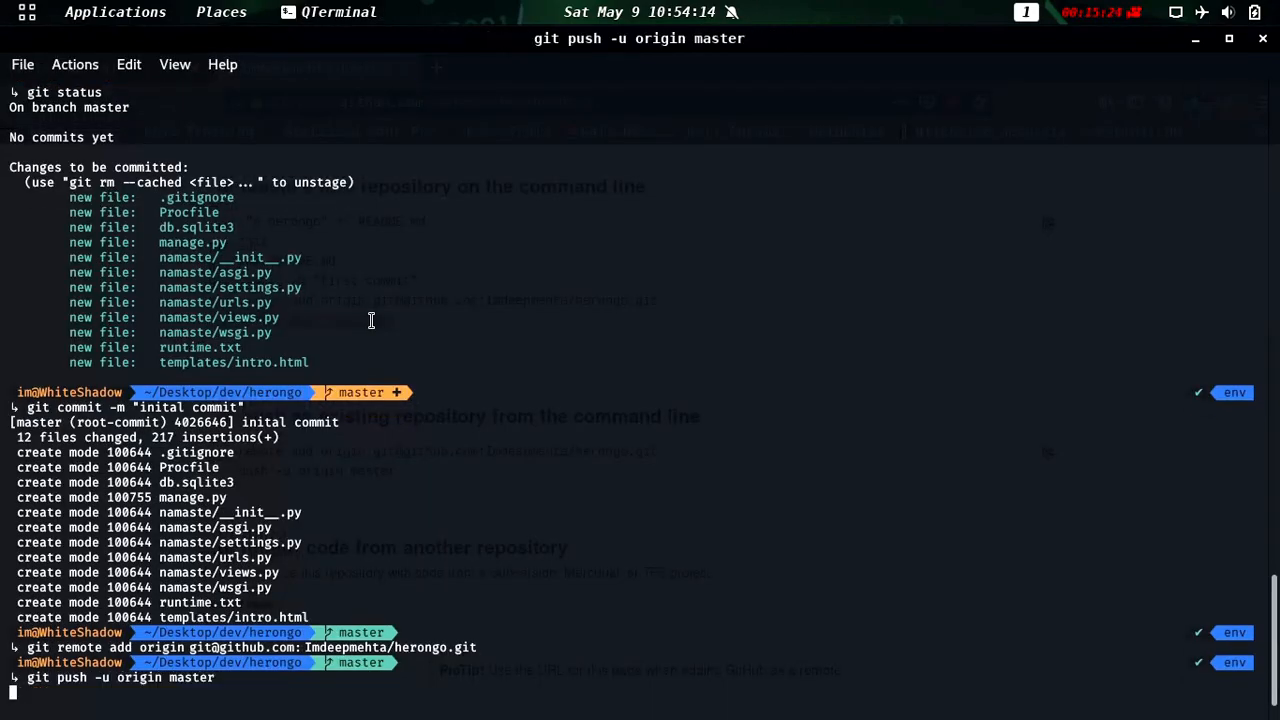
Step: Push the master branch to the herongo GitHub repository with git push -u origin master
key(Return)
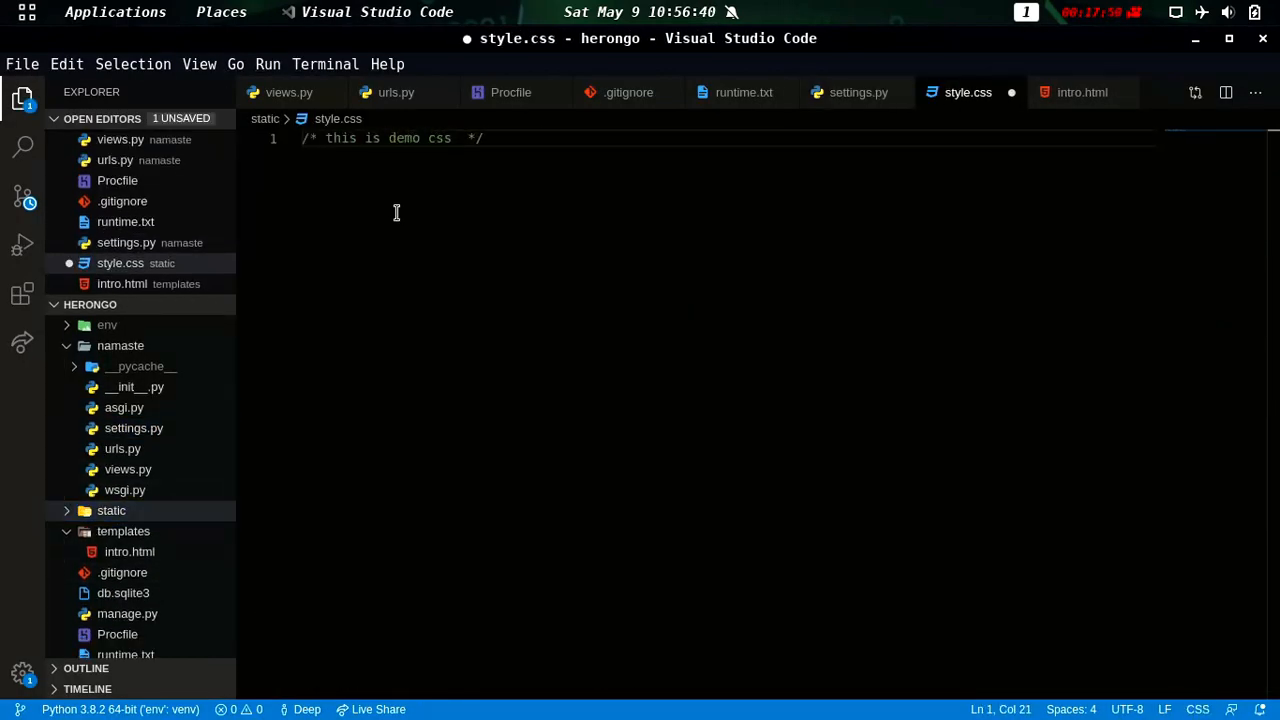
Step: Add a static folder holding style.css with the comment /* this is demo css */
click(858, 92)
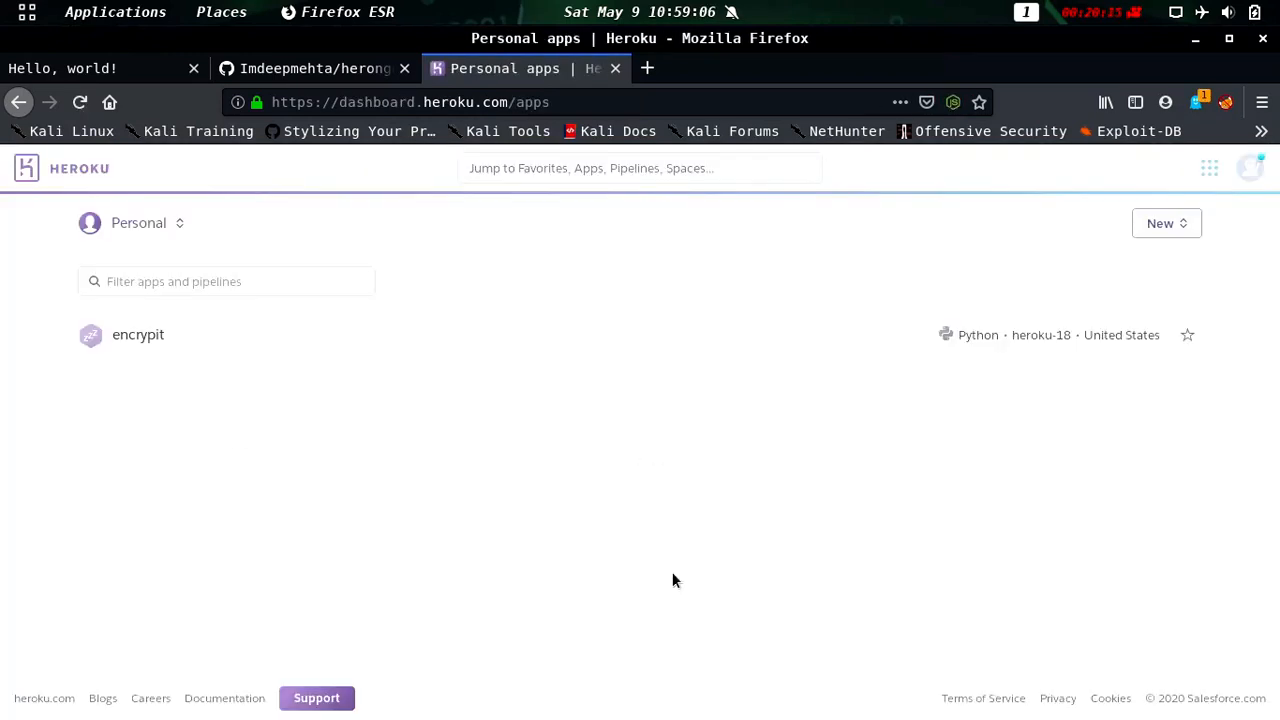
Step: Create a new Heroku app named namasteji
click(138, 334)
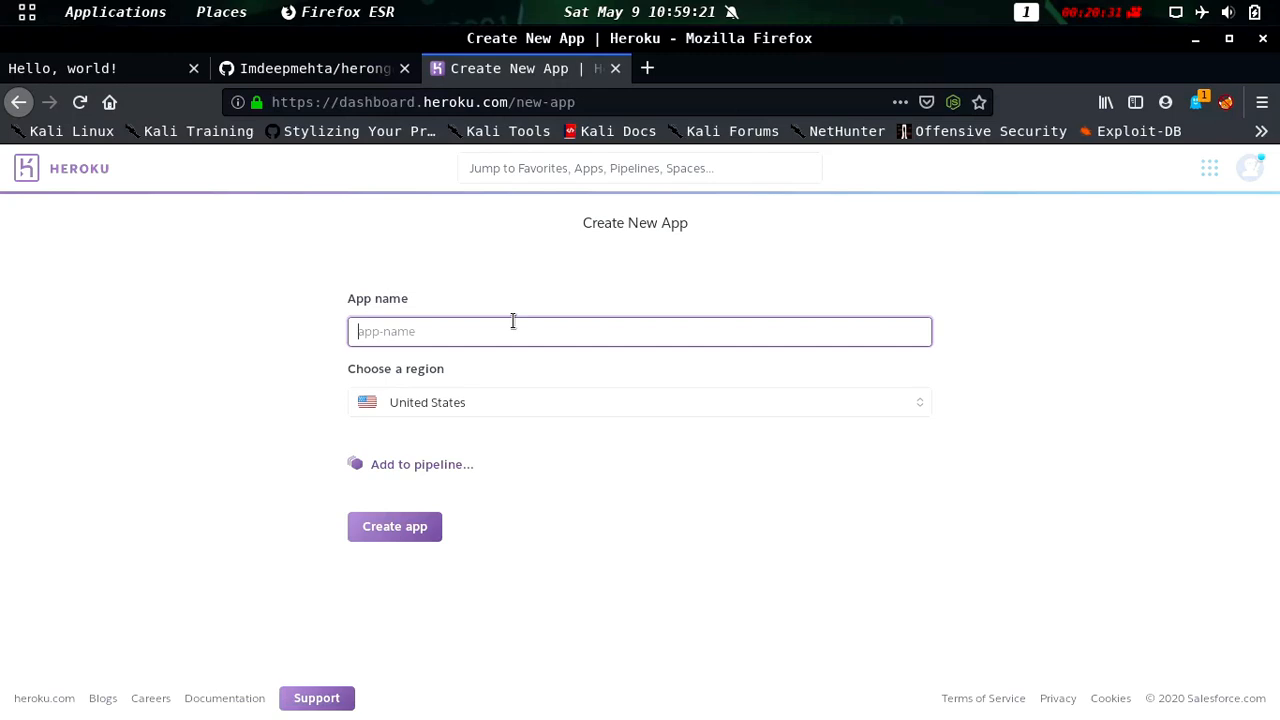
text(namasteji)
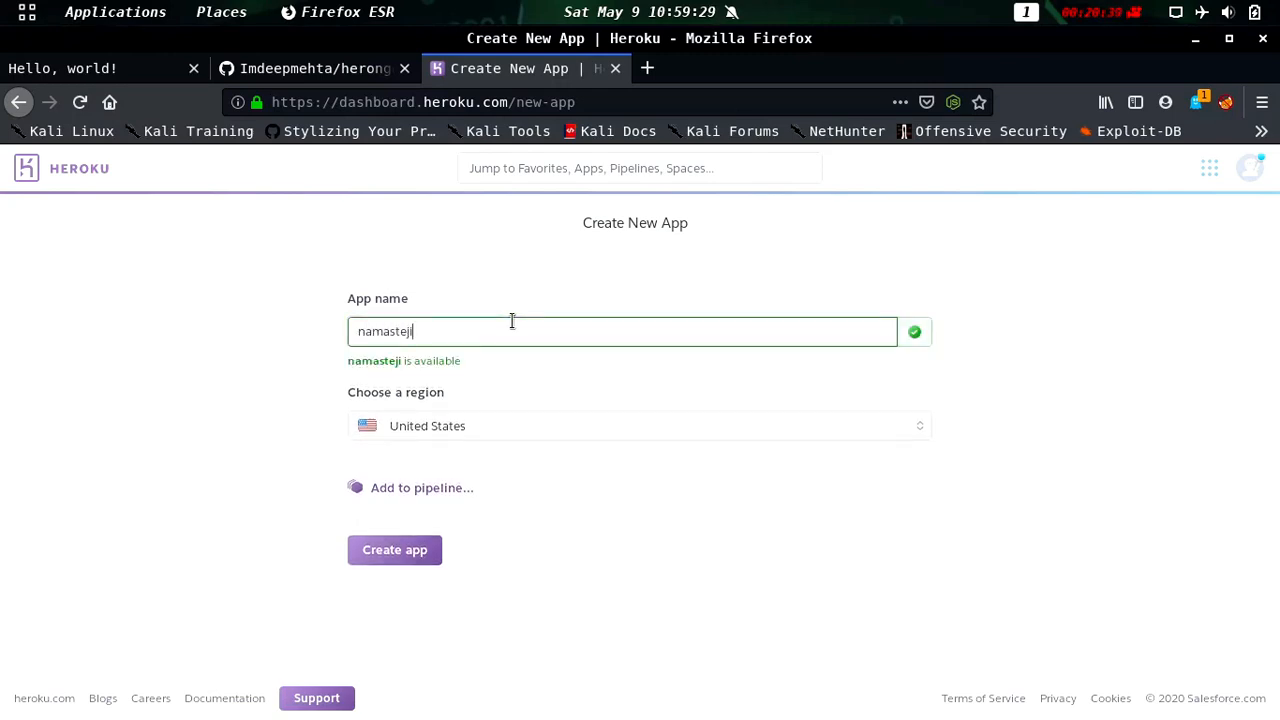
click(394, 550)
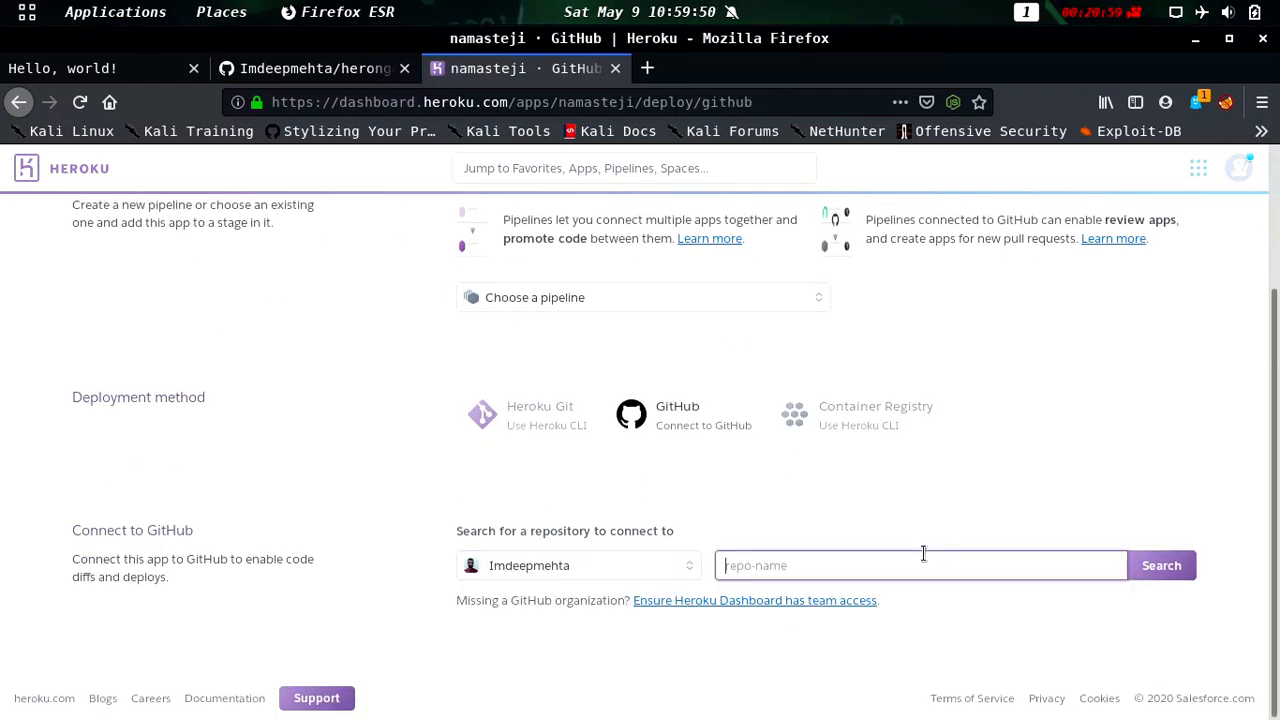
Step: Connect namasteji to the herongo repository and manually deploy the master branch
text(h)
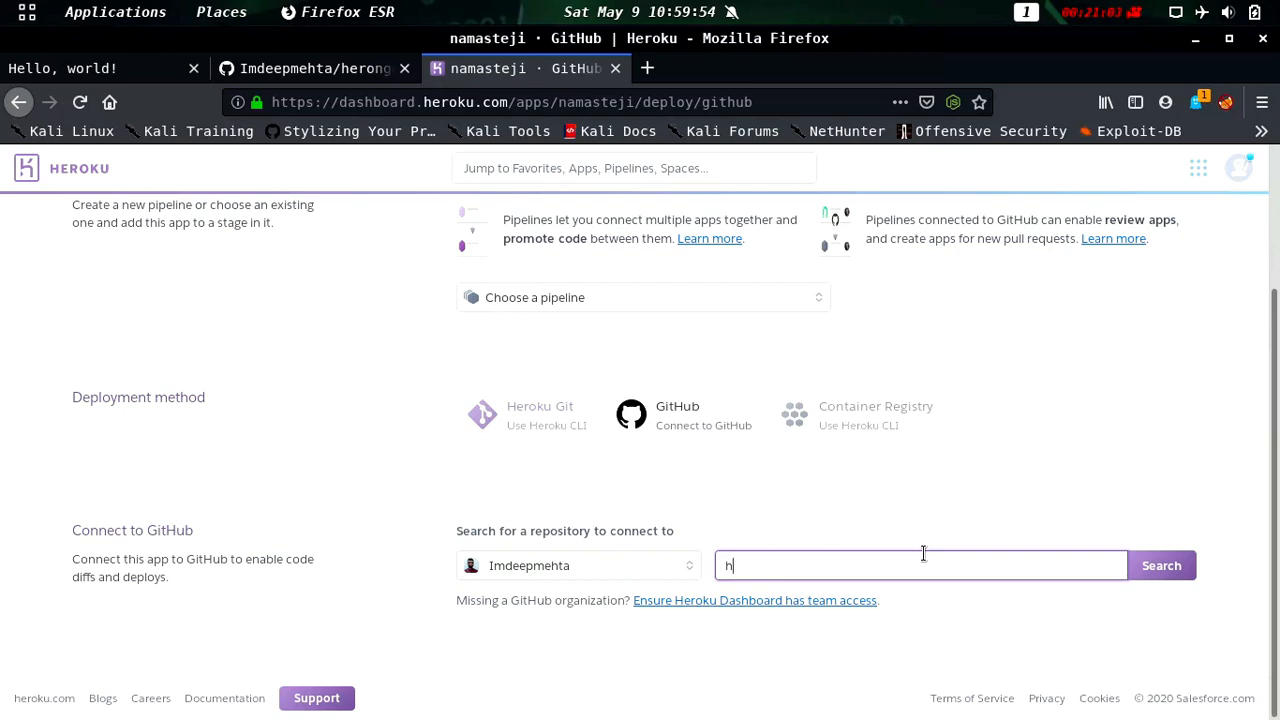
text(eron)
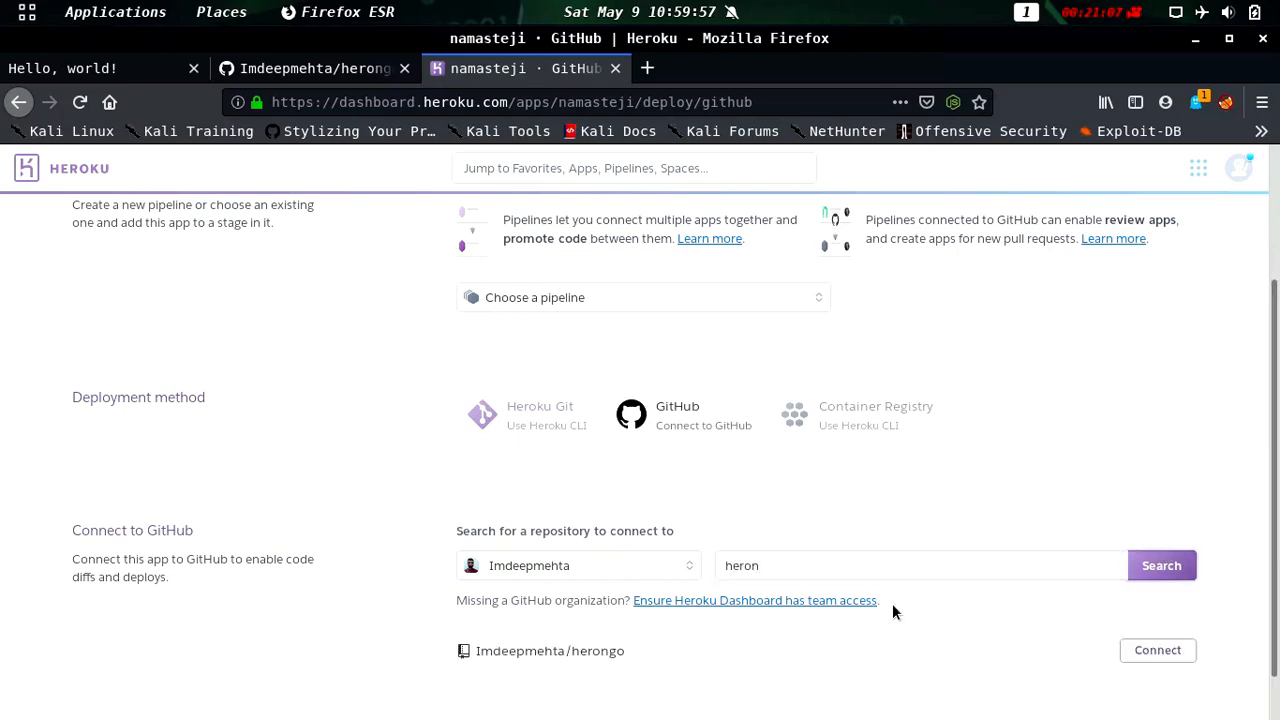
click(1157, 650)
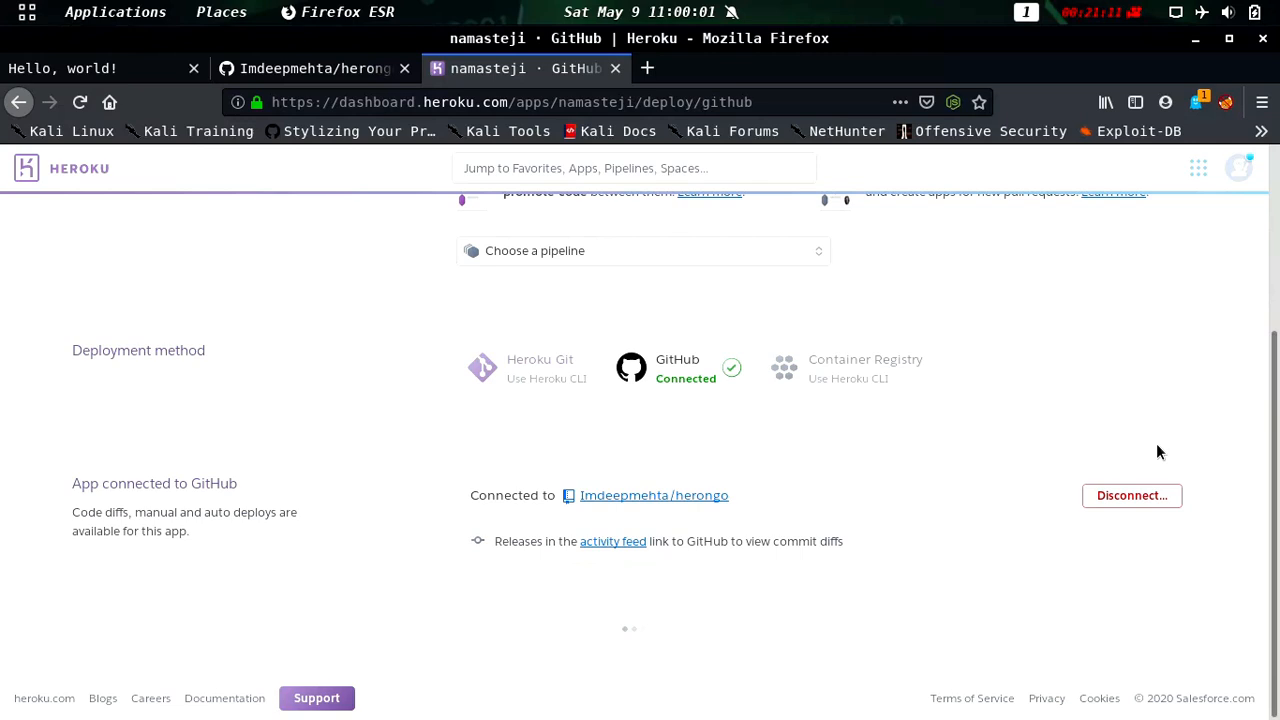
scroll(down, 3)
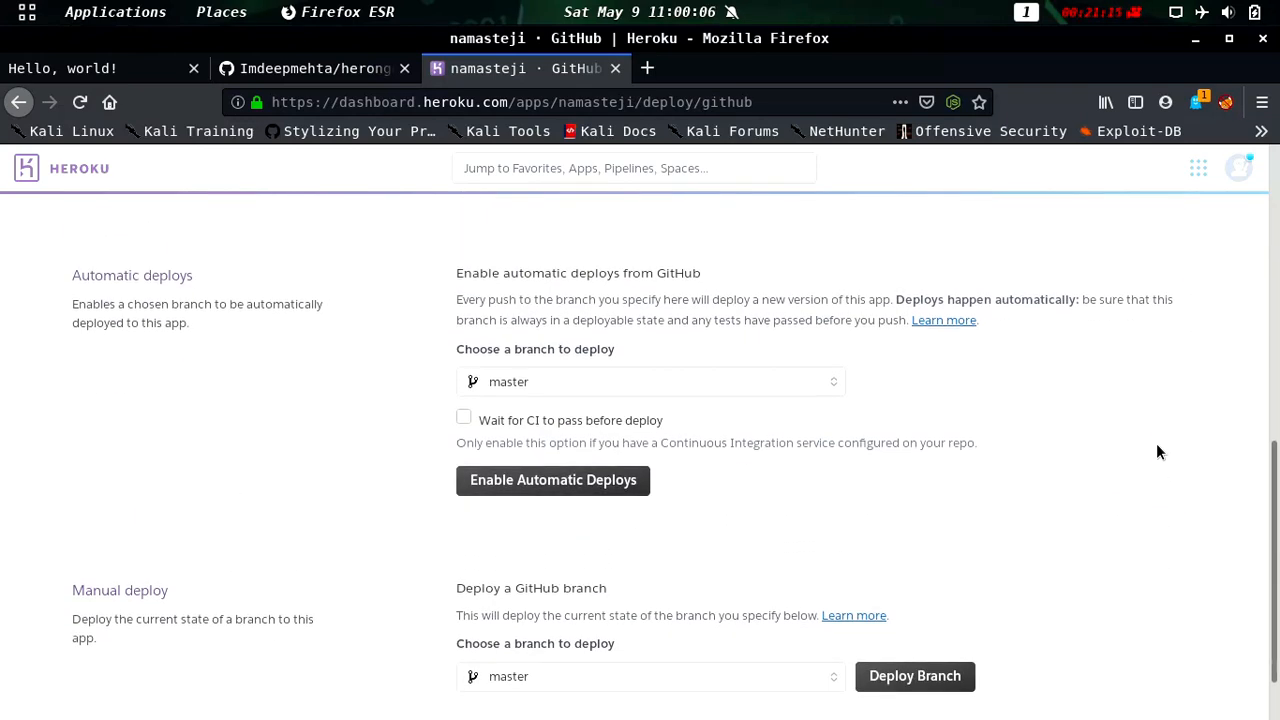
scroll(down, 3)
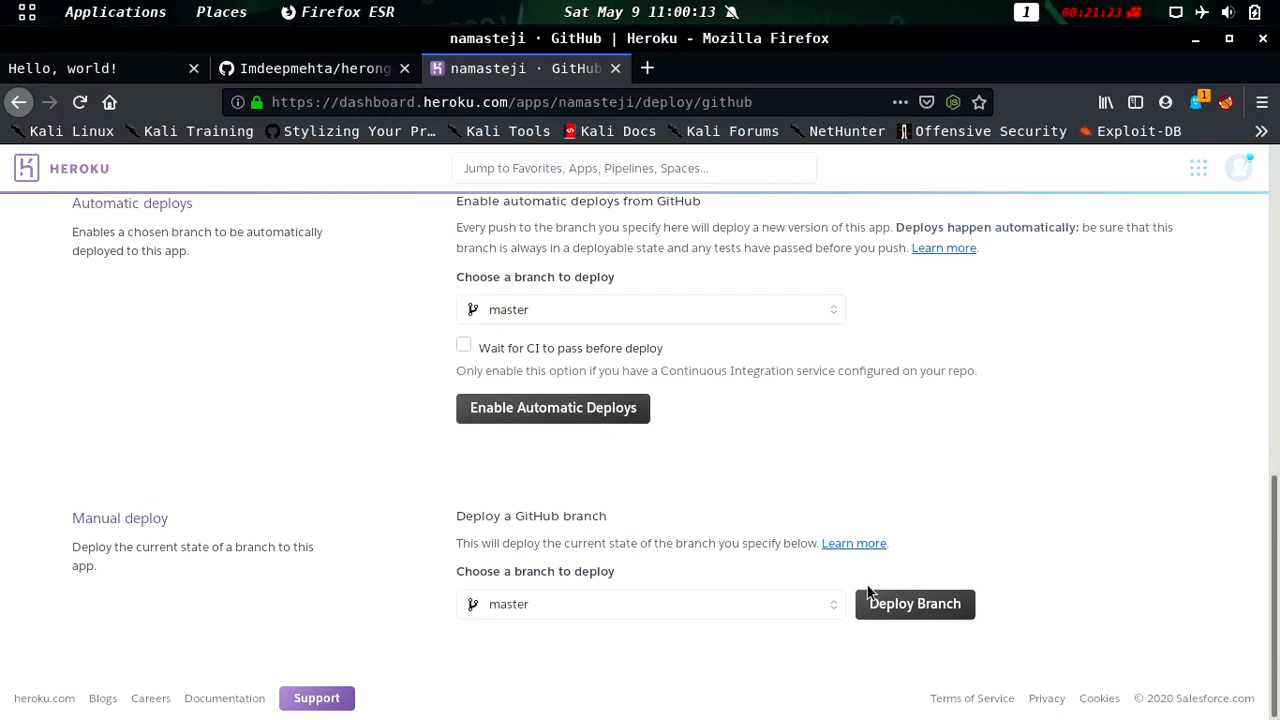
mouse_move(883, 592)
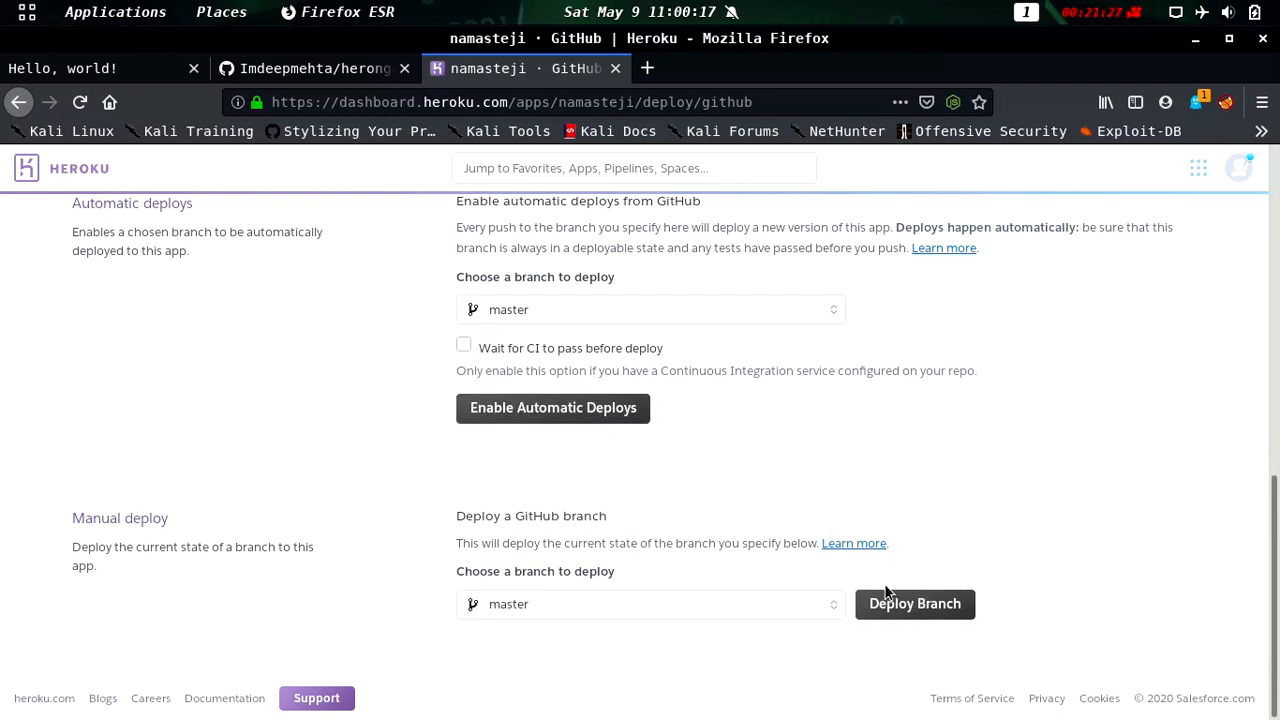
click(914, 603)
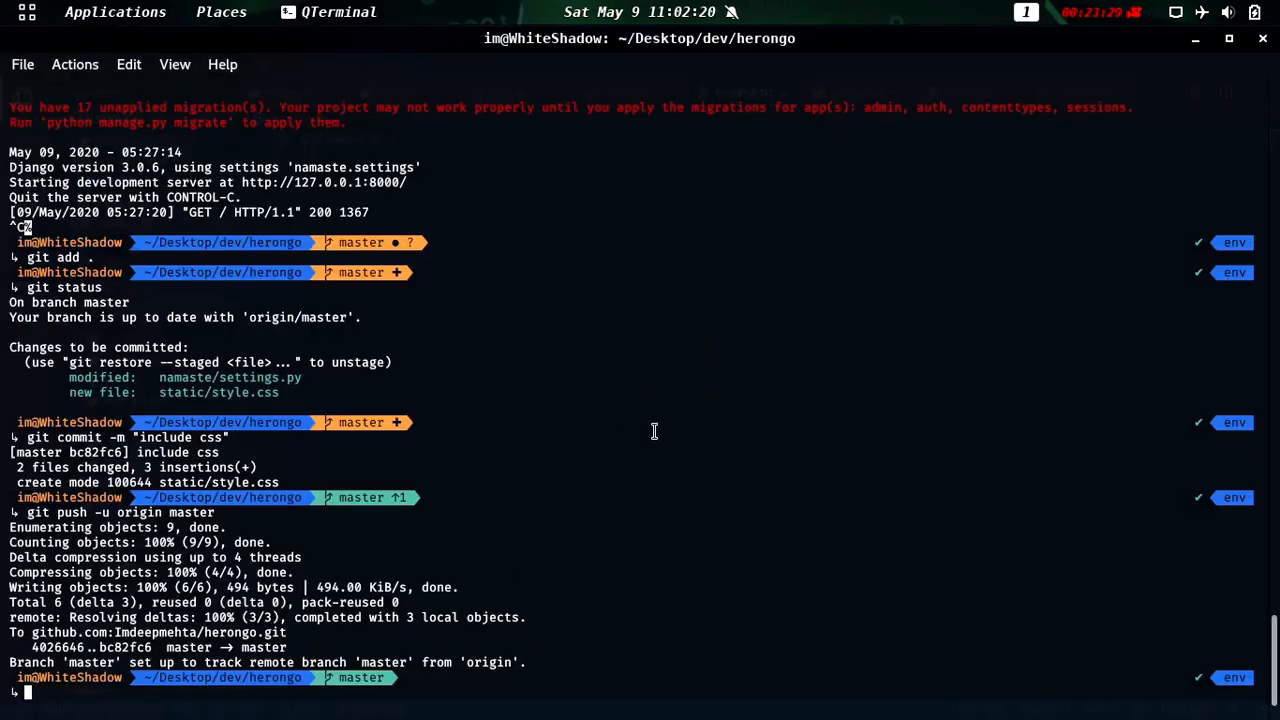
Step: Commit the project changes with the message 'update runtime.txt'
text(git commit -m "include css")
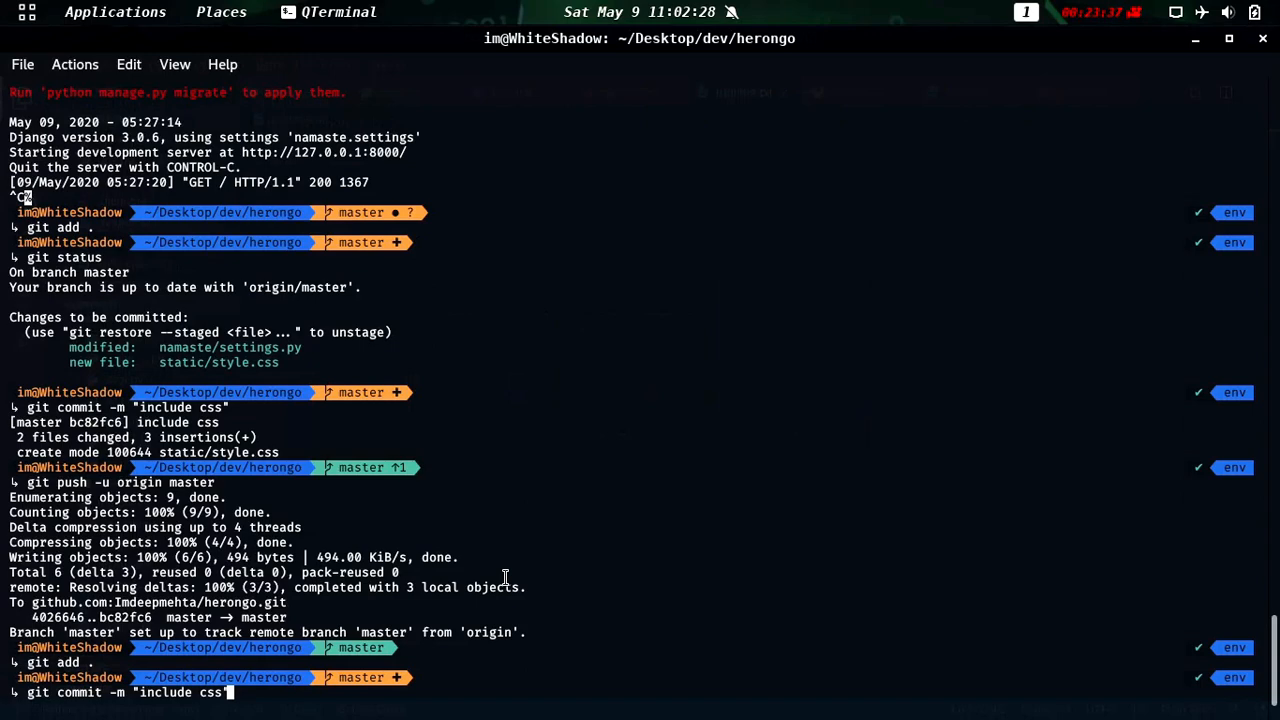
text(update runtime.txt)
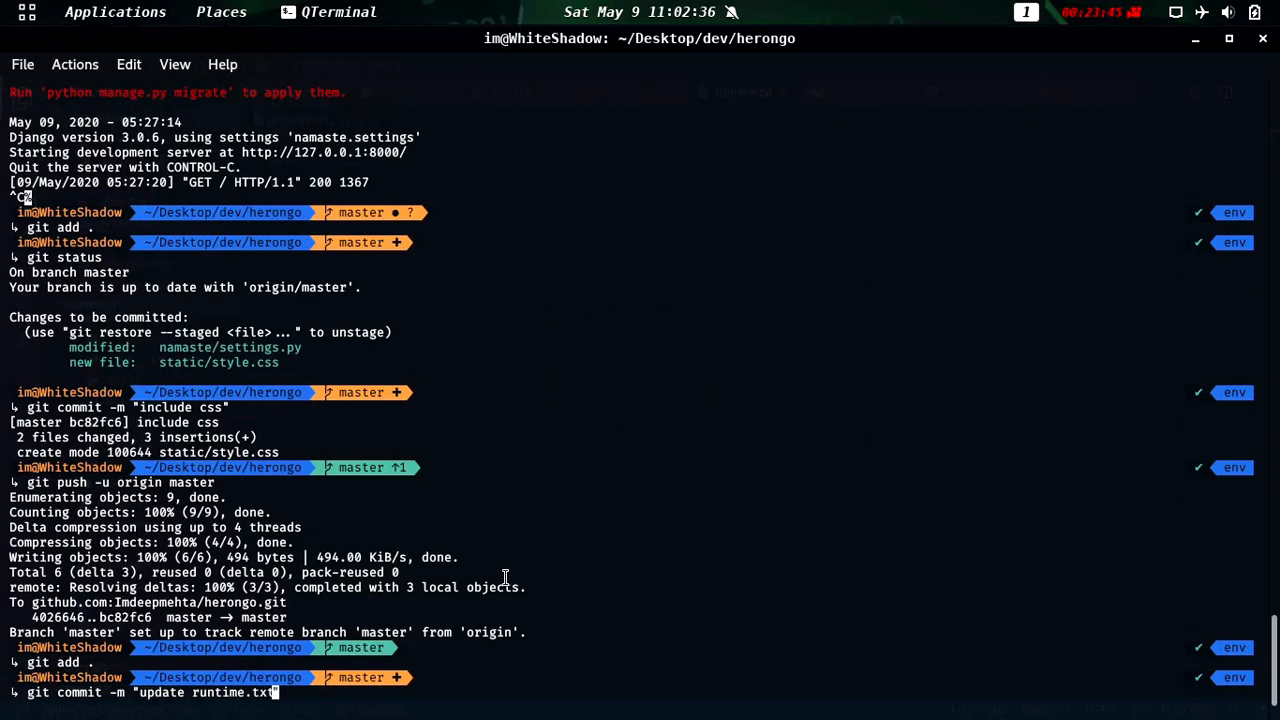
key(Return)
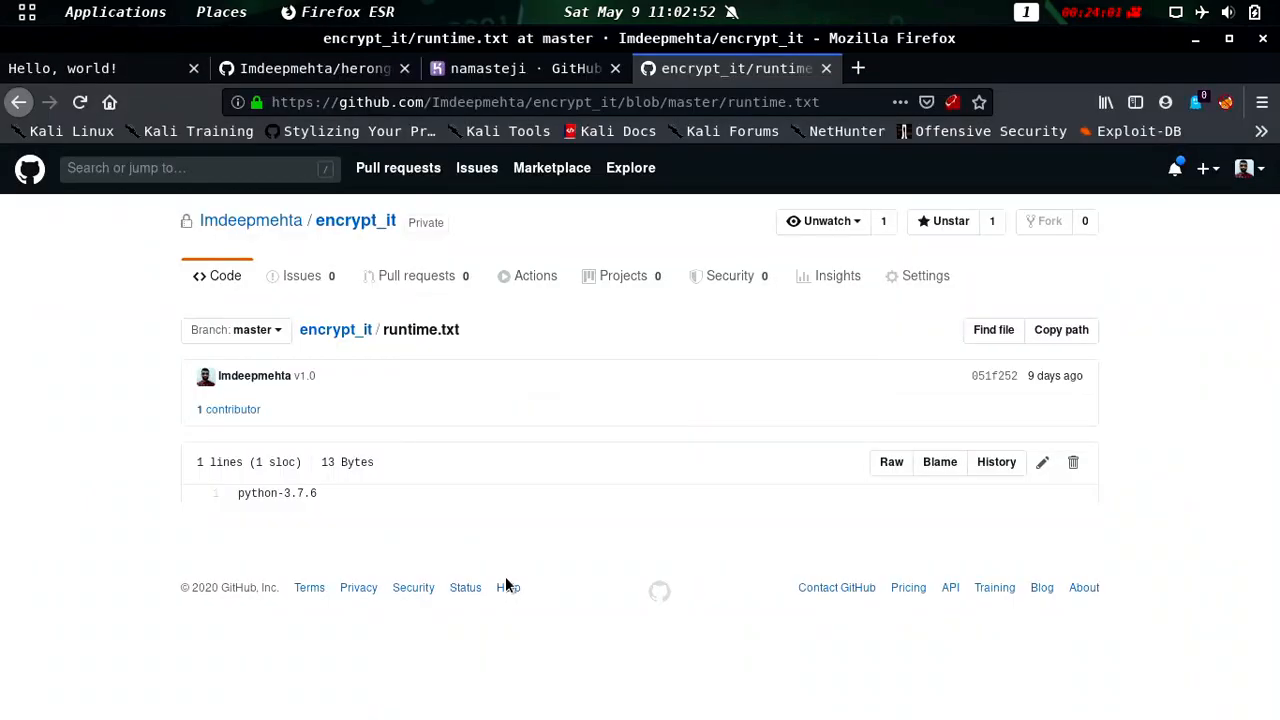
click(500, 68)
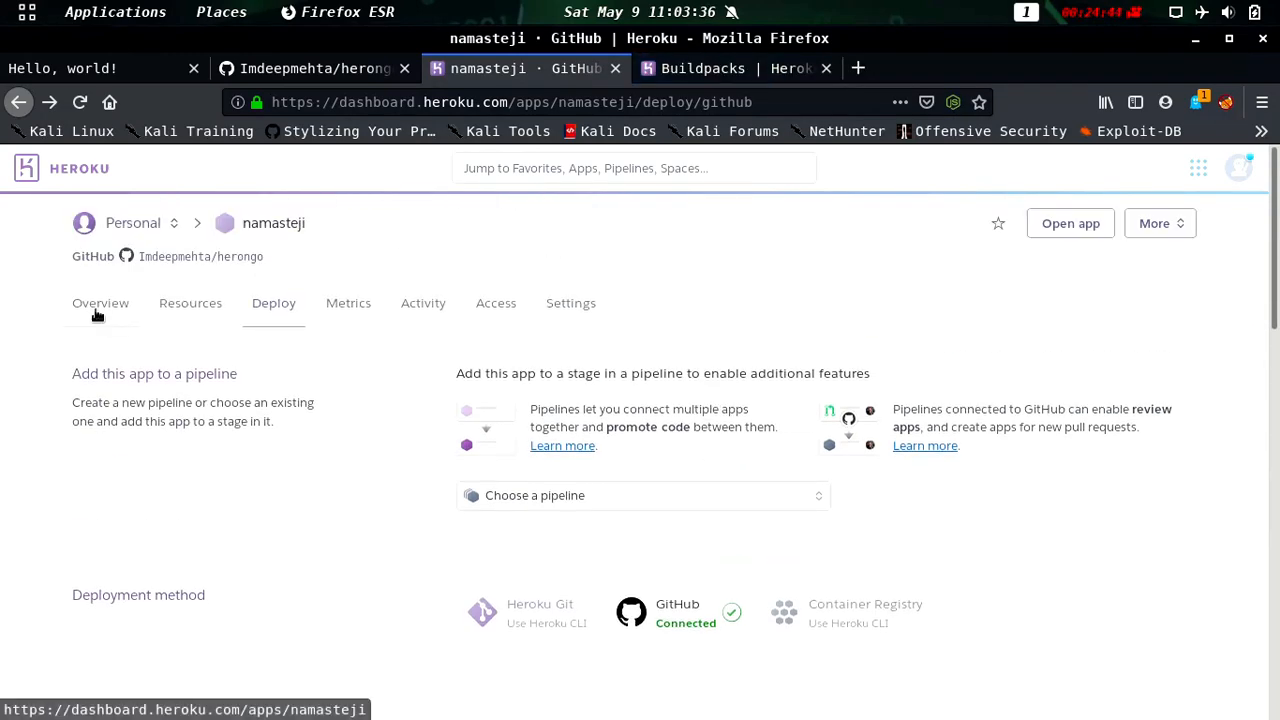
Step: Deploy namasteji's master branch until Heroku reports a successful deploy
click(190, 303)
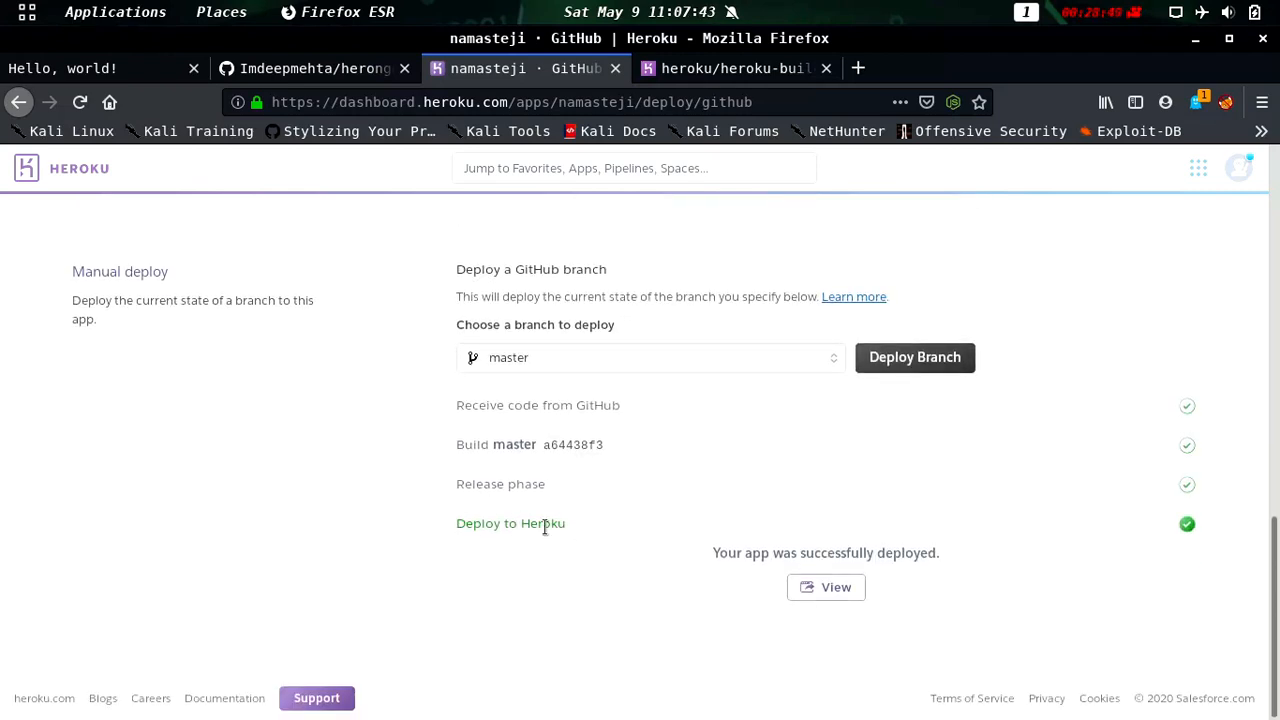
Step: Open namasteji.herokuapp.com, close the buildpack tab, and return to the herongo repository
click(825, 587)
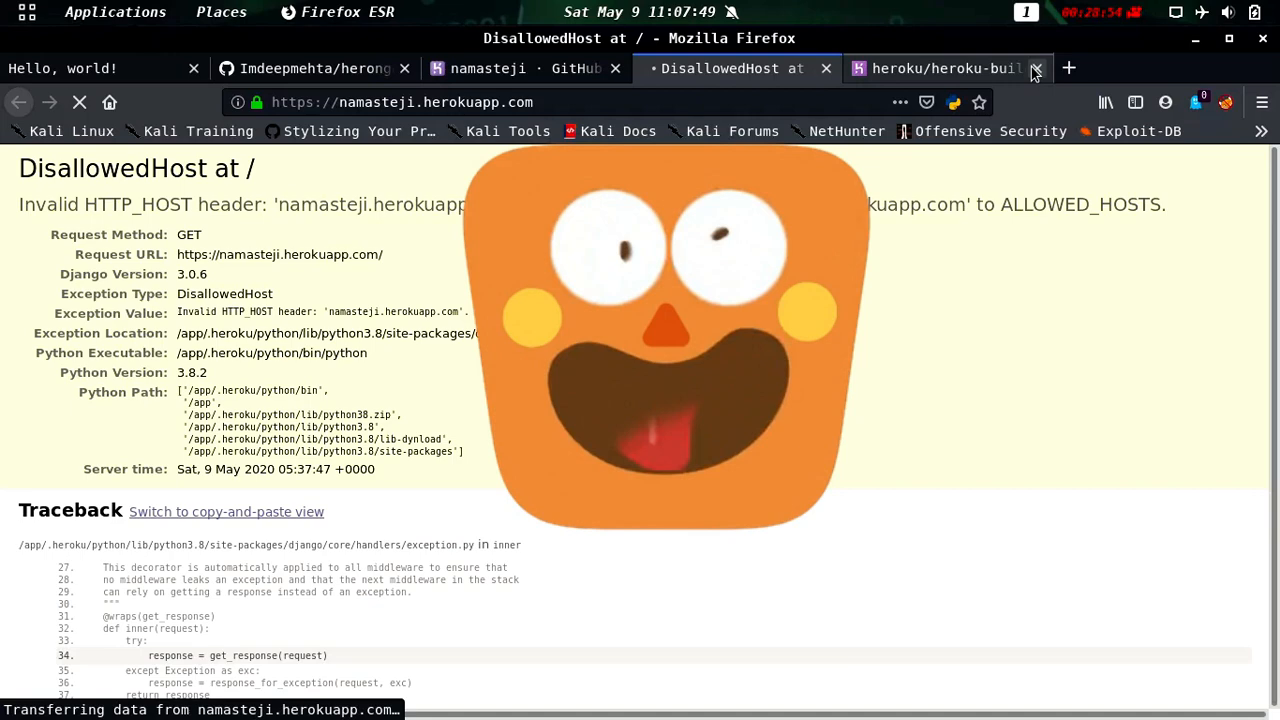
click(1037, 68)
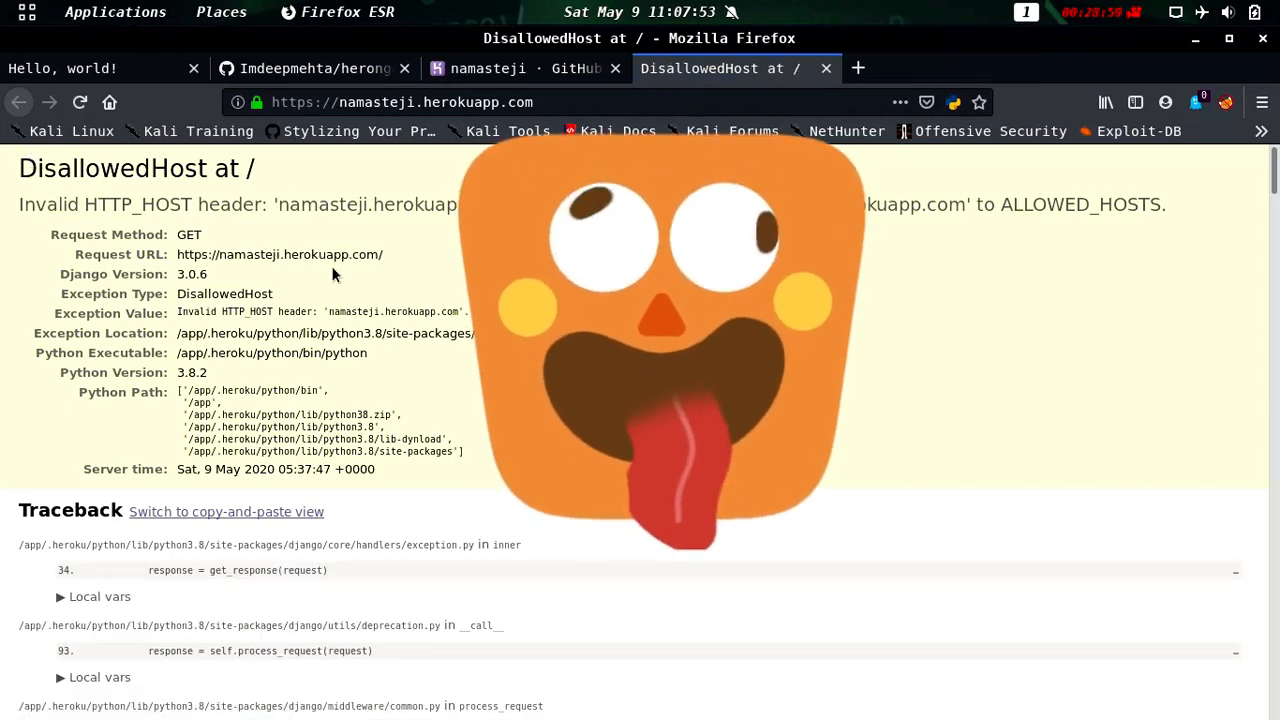
click(315, 68)
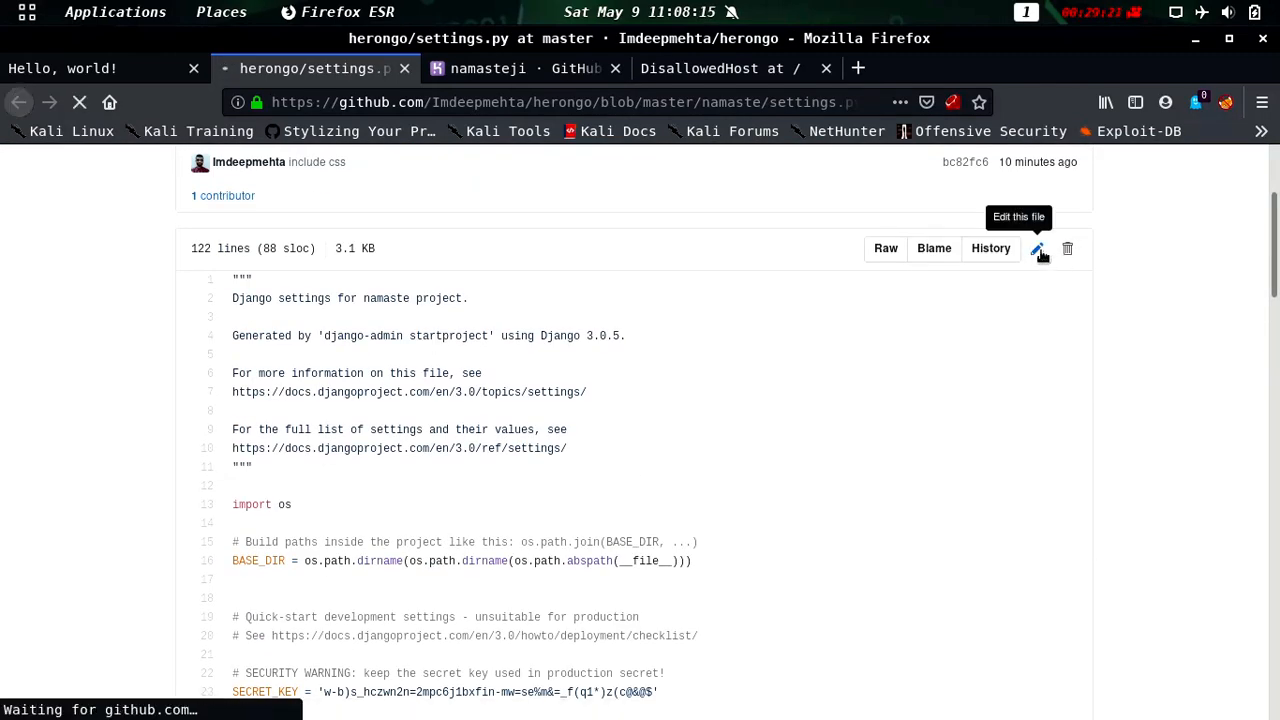
Step: Edit ALLOWED_HOSTS in settings.py with the Heroku host and propose it on a new branch
click(1038, 248)
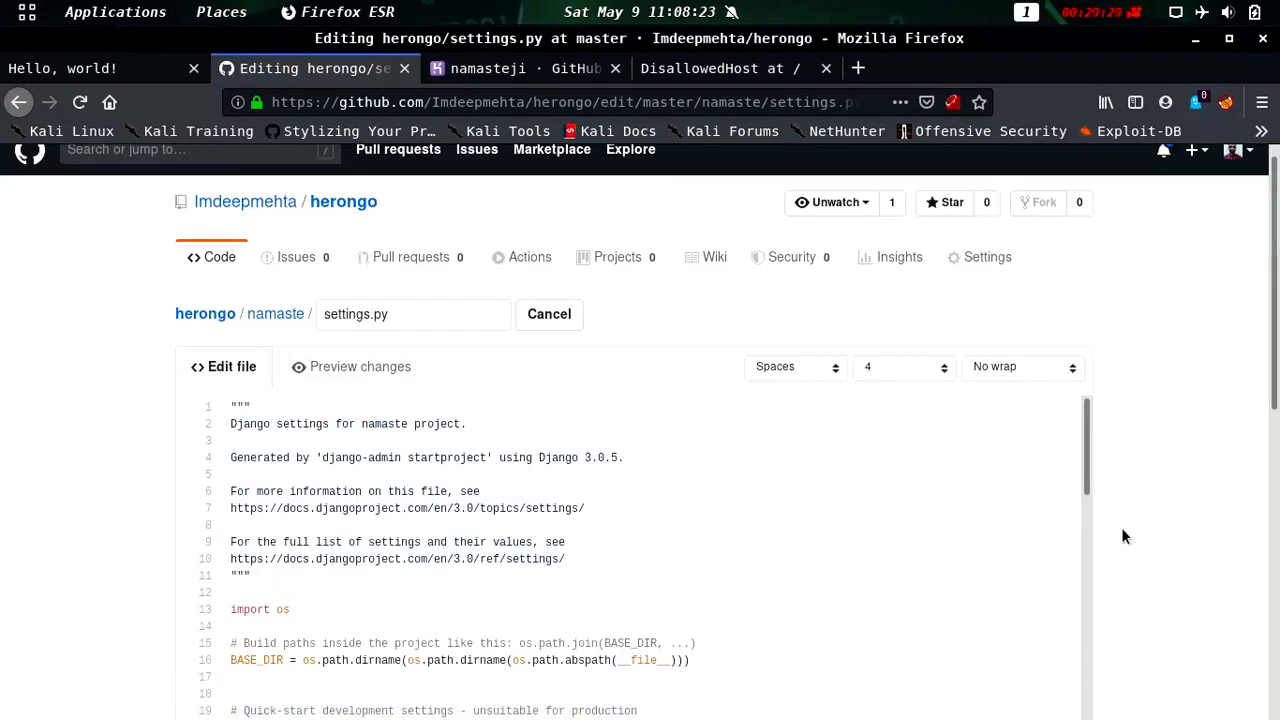
click(715, 68)
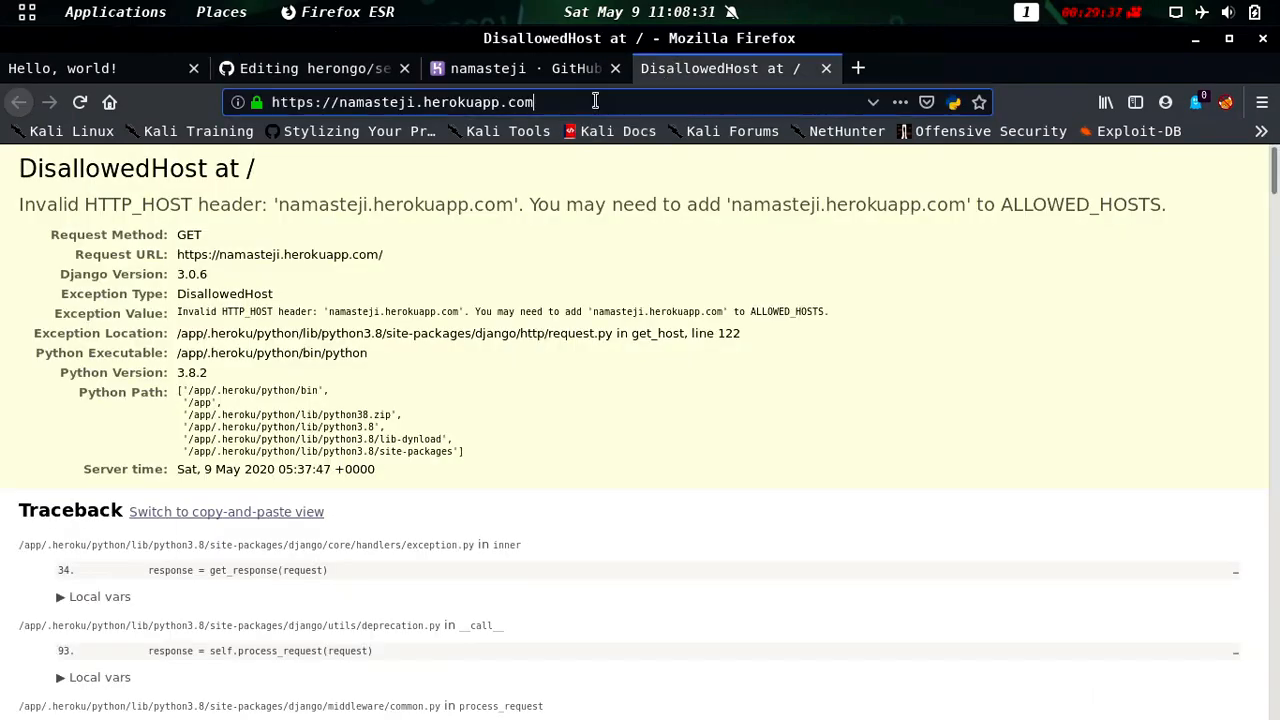
click(315, 68)
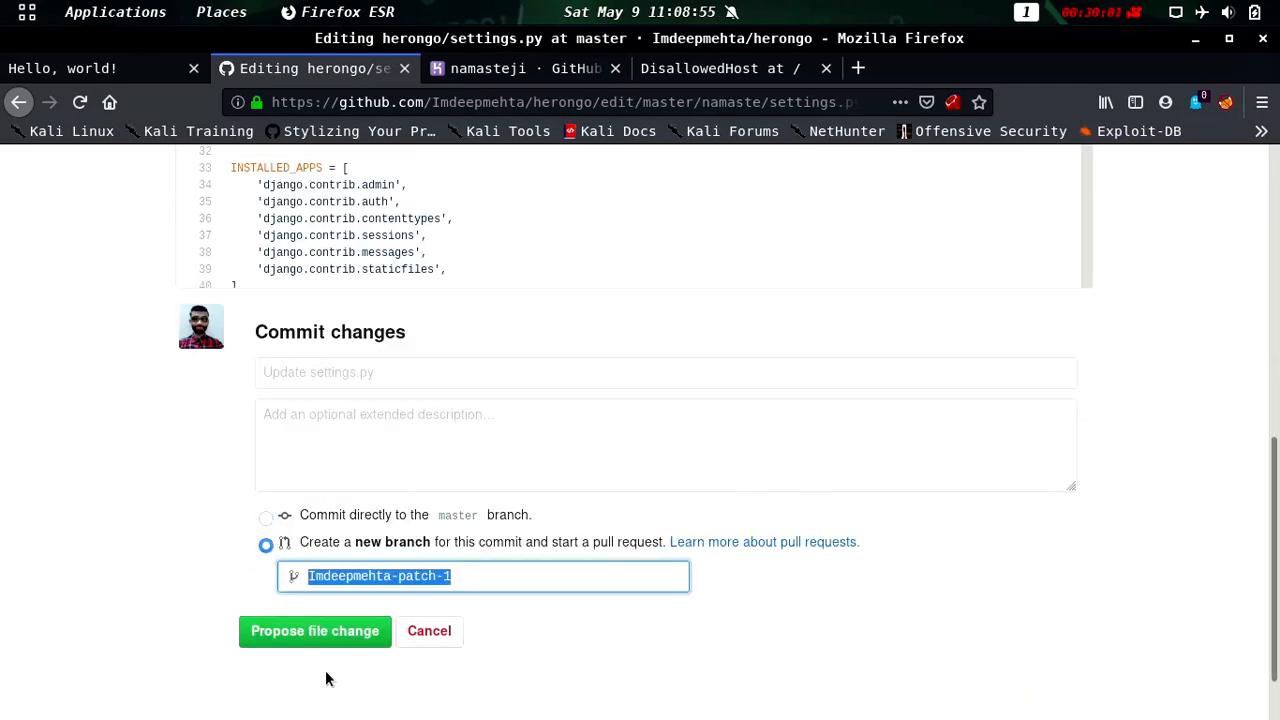
click(315, 630)
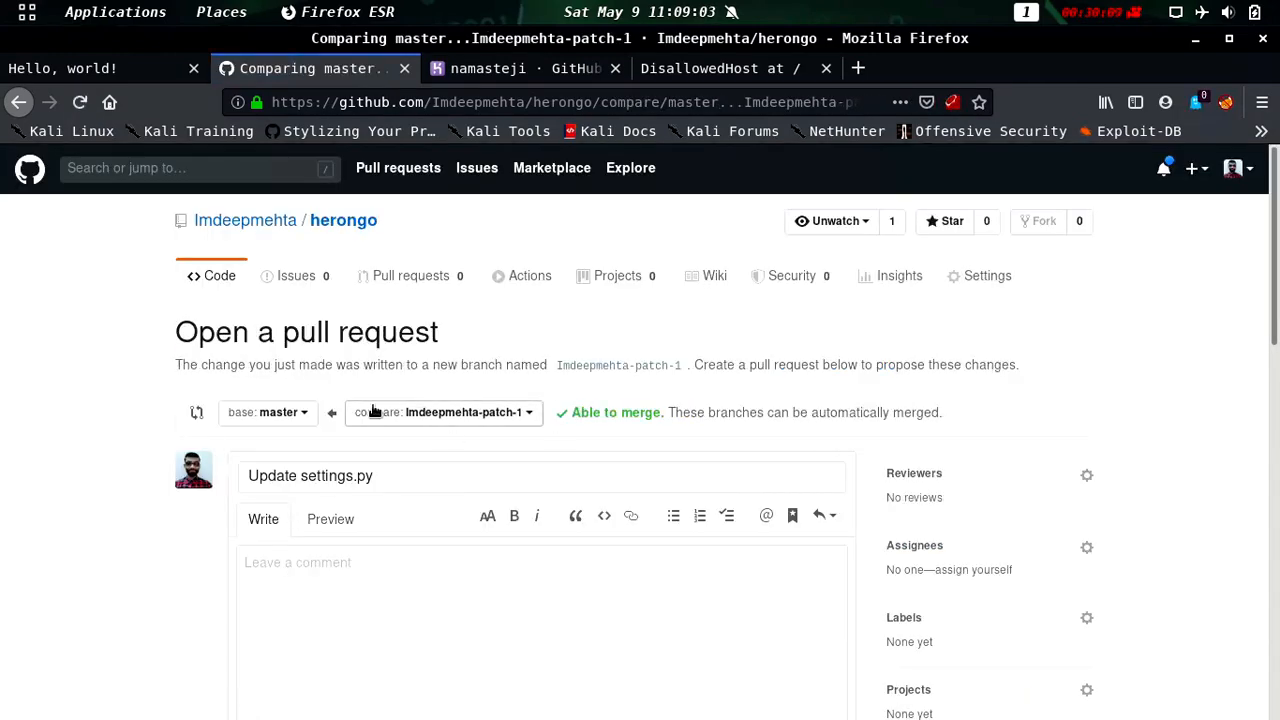
scroll(down, 3)
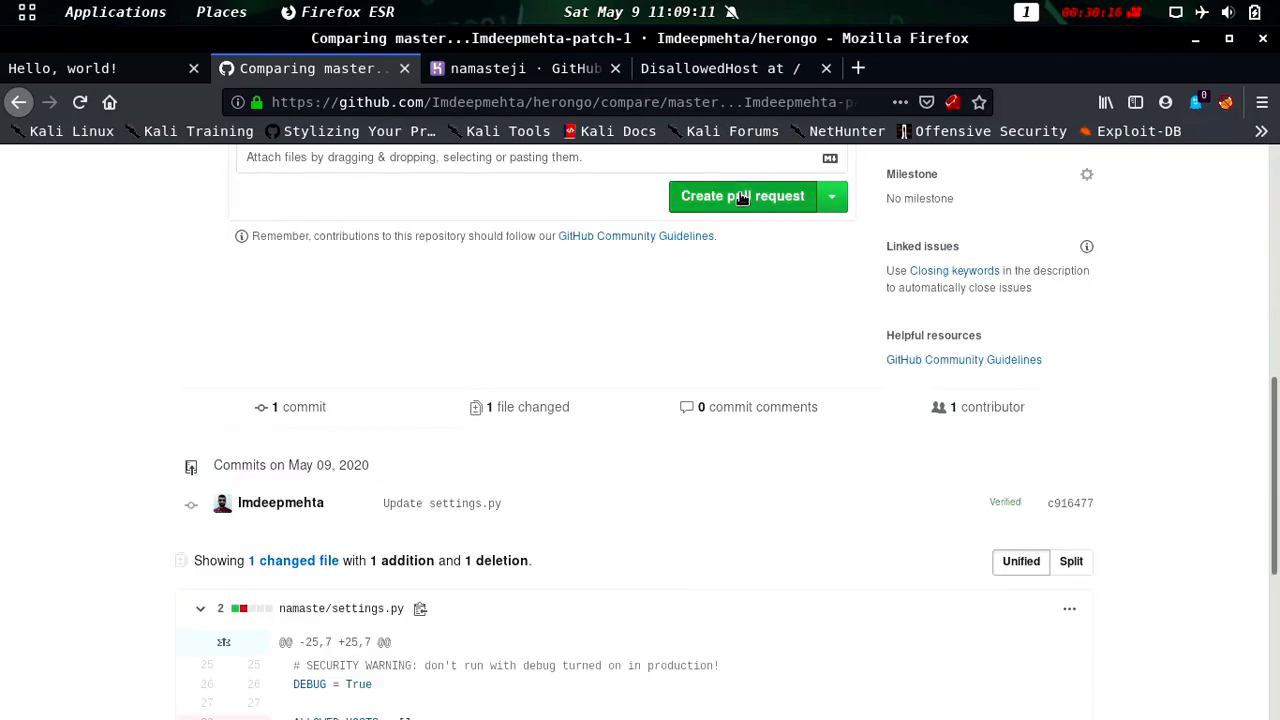